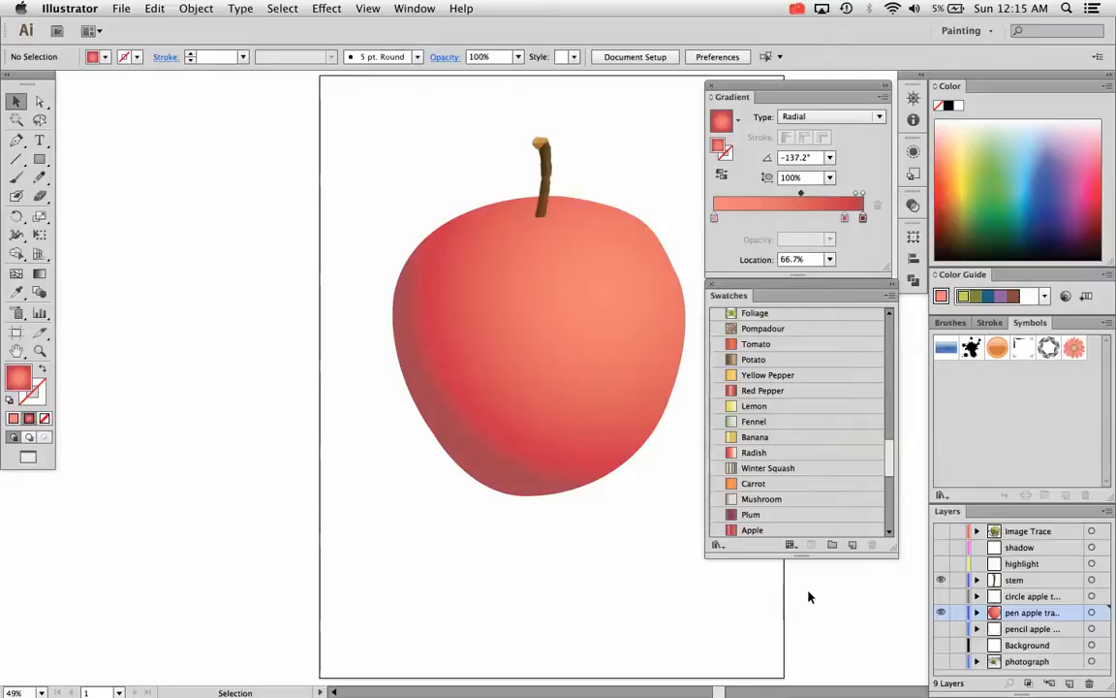
pyautogui.moveTo(810, 438)
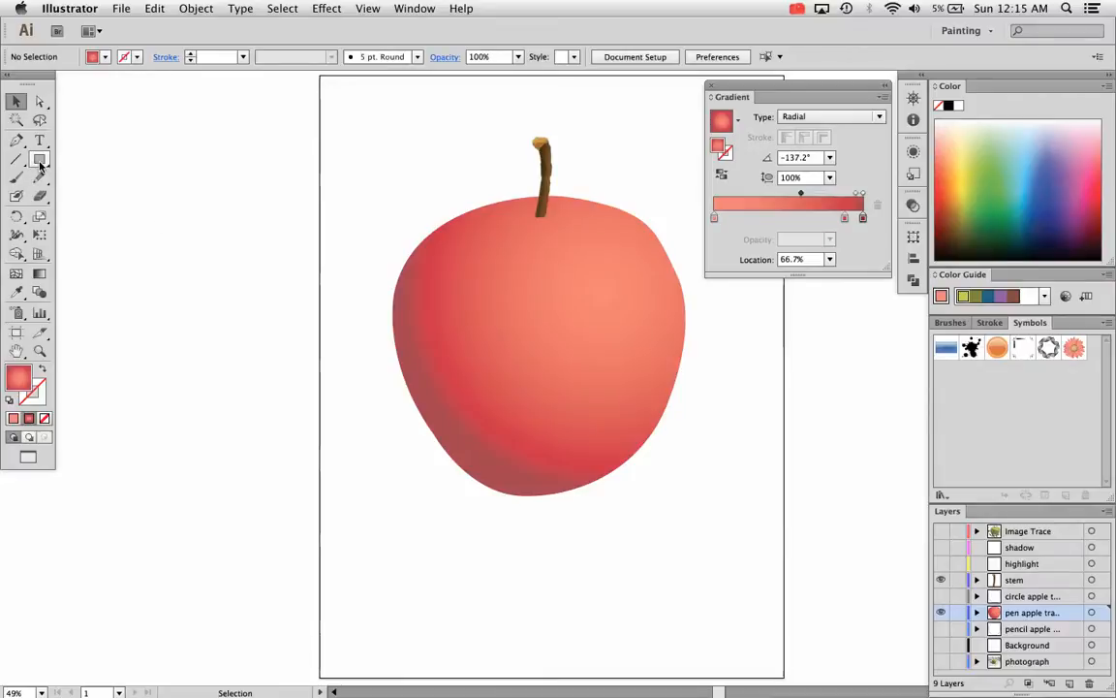
# - Draw an oval on the apple with the Ellipse Tool, filled white with no stroke
pyautogui.click(39, 159)
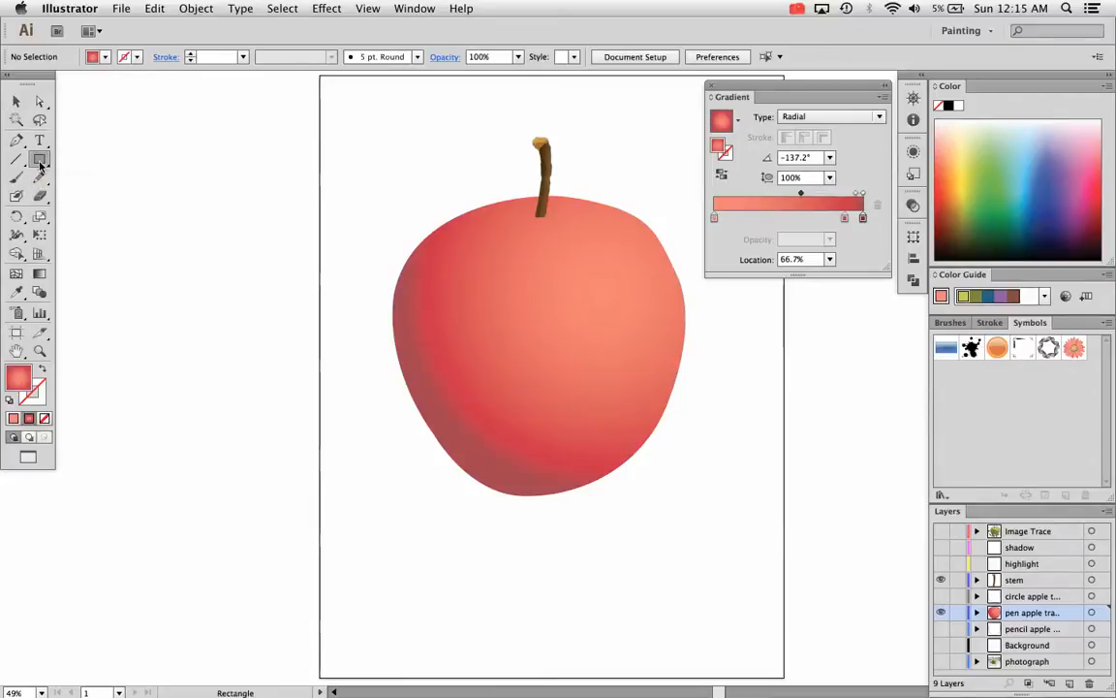
pyautogui.click(39, 159)
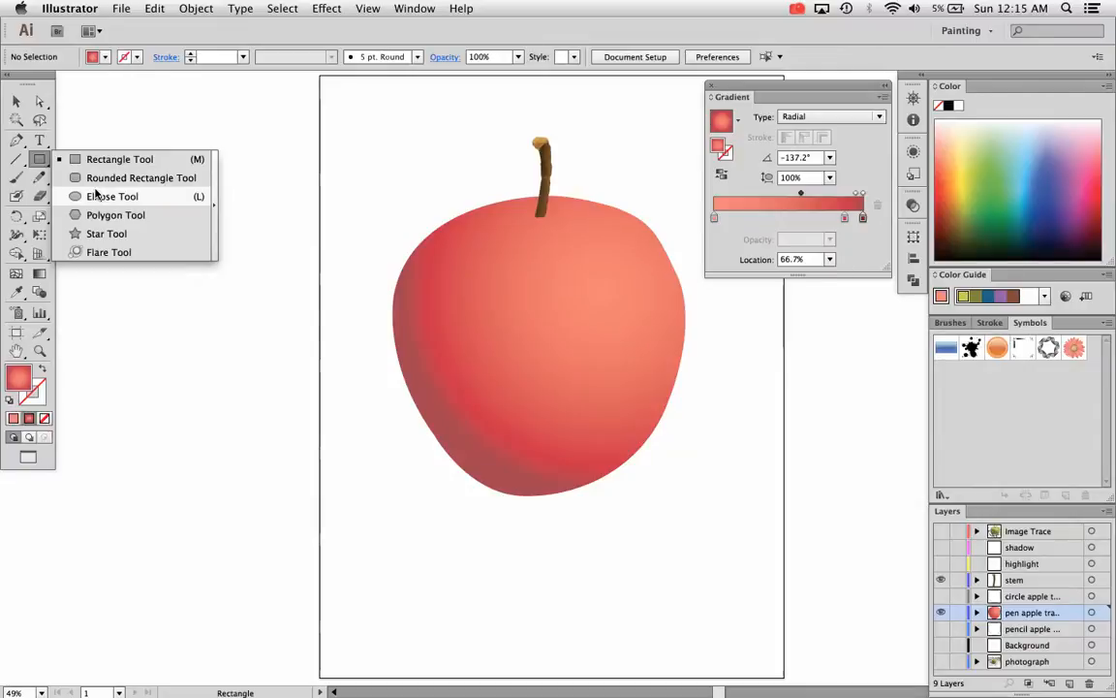
pyautogui.click(112, 196)
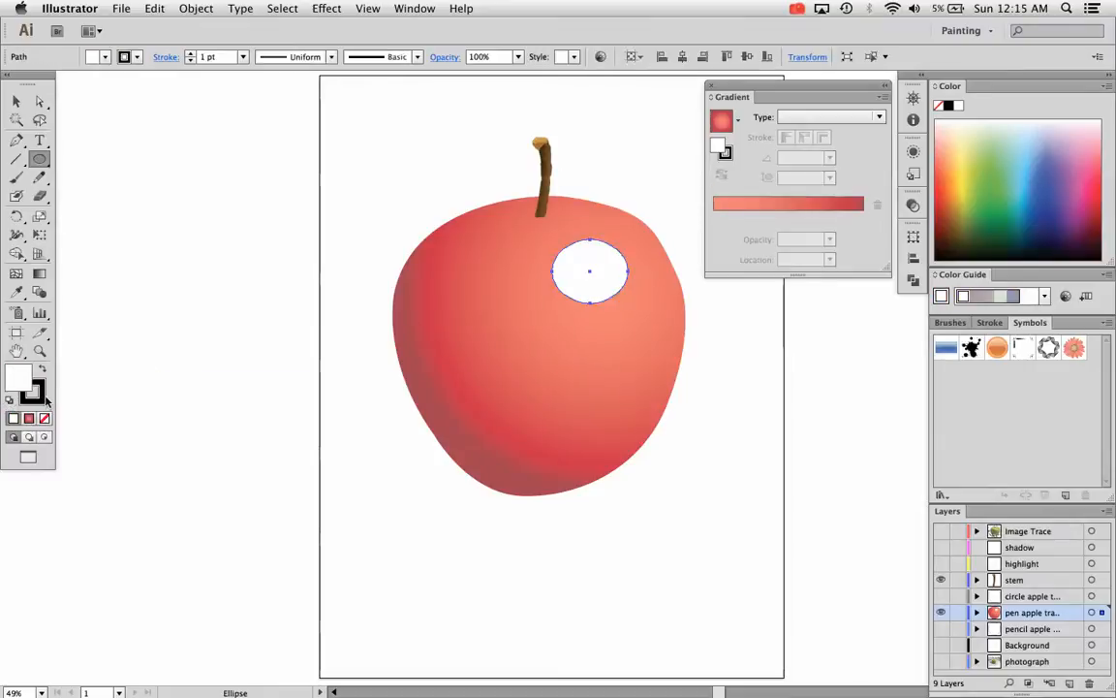
pyautogui.click(27, 436)
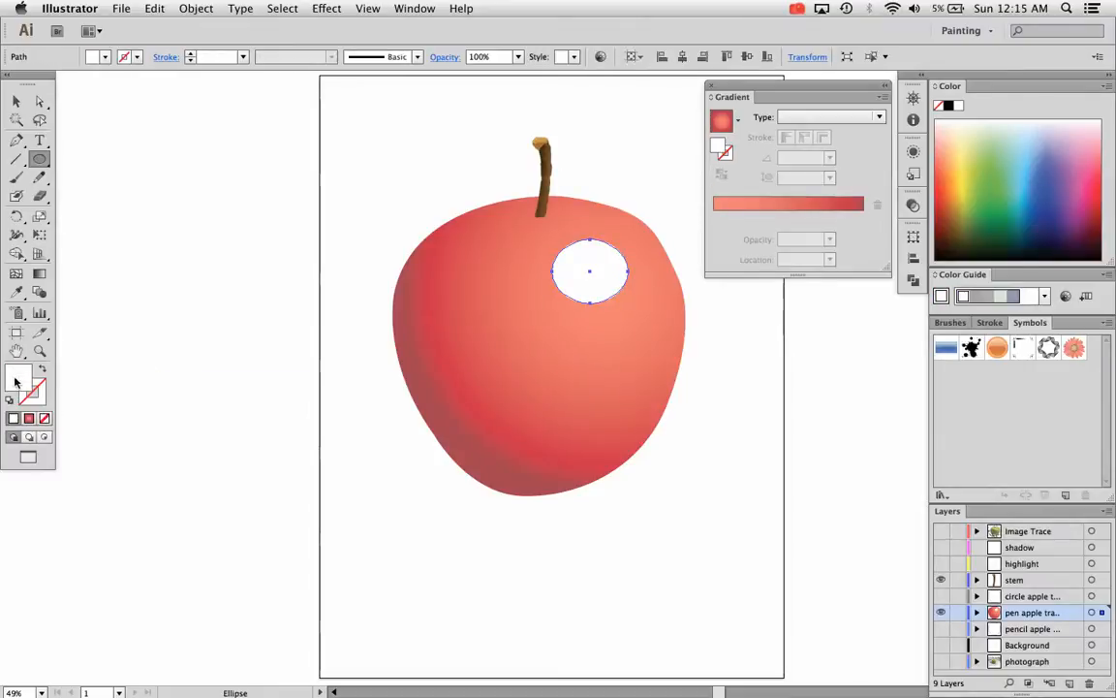
pyautogui.click(186, 210)
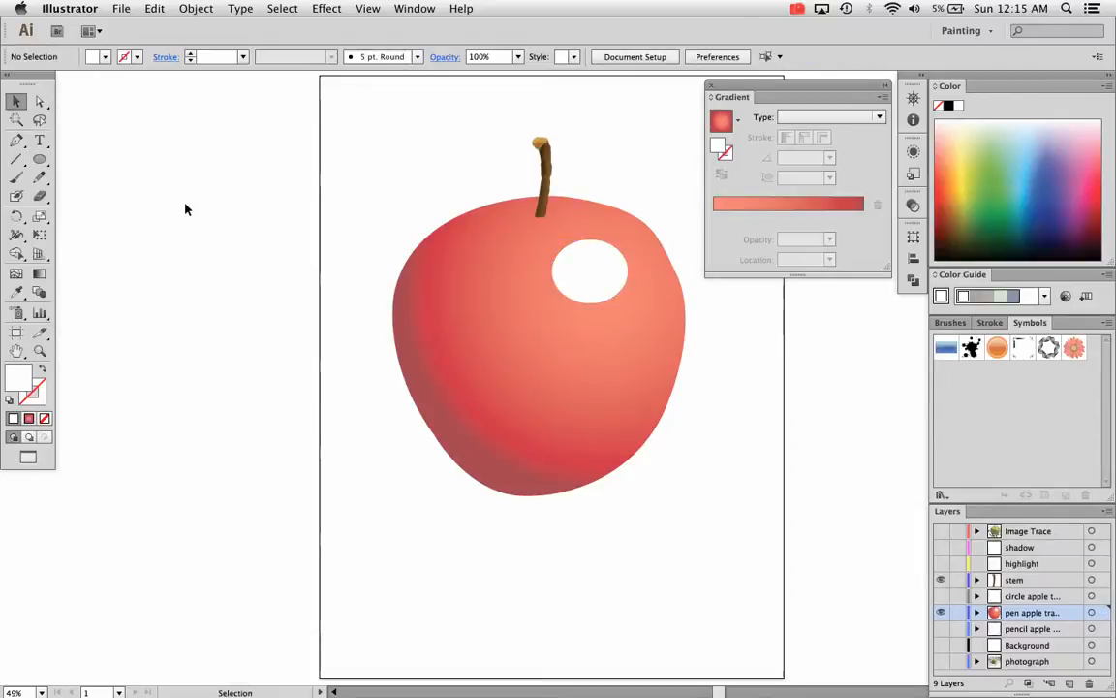
# - Nudge the white oval up toward the apple's top right and deselect it
pyautogui.click(599, 260)
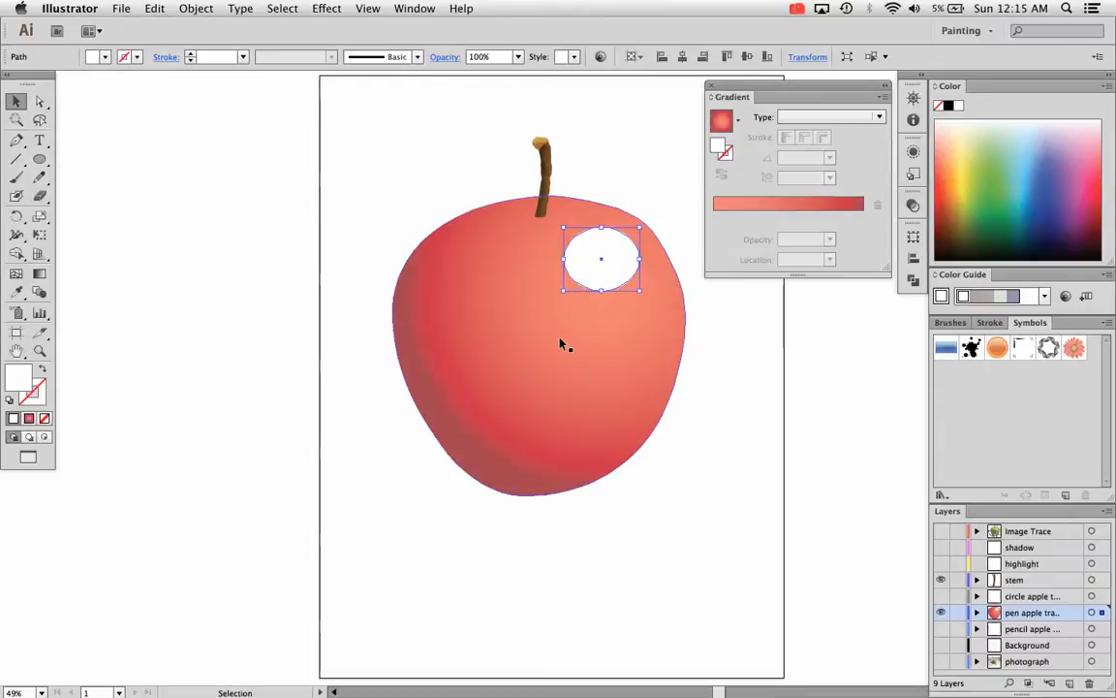
pyautogui.moveTo(601, 260); pyautogui.dragTo(616, 256)
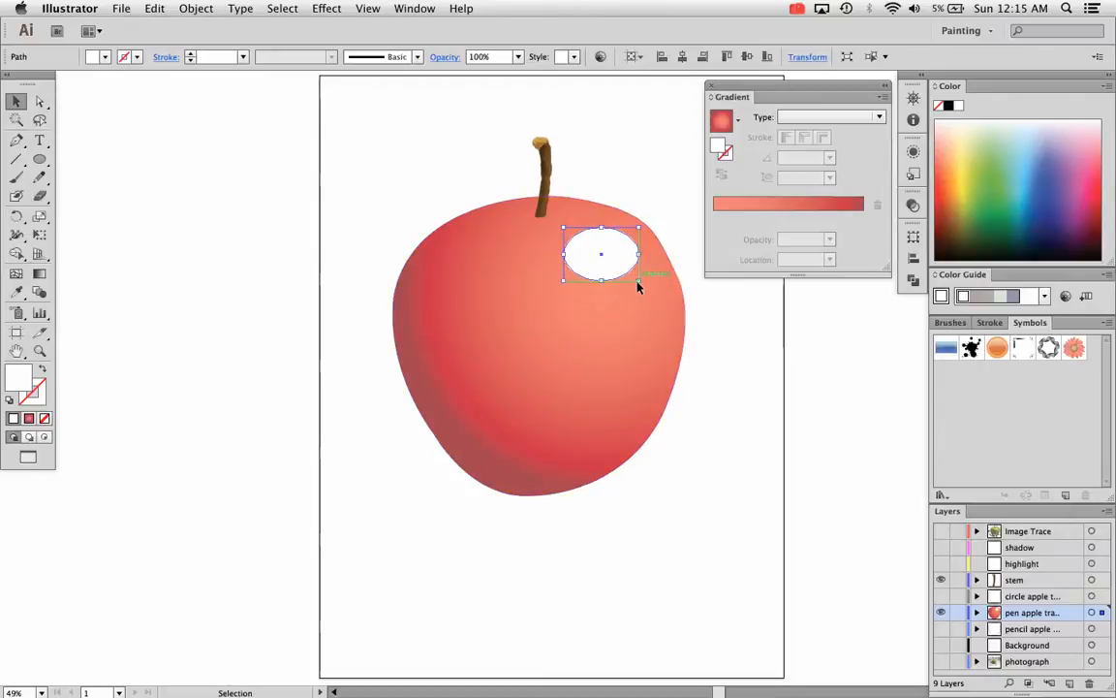
pyautogui.click(734, 331)
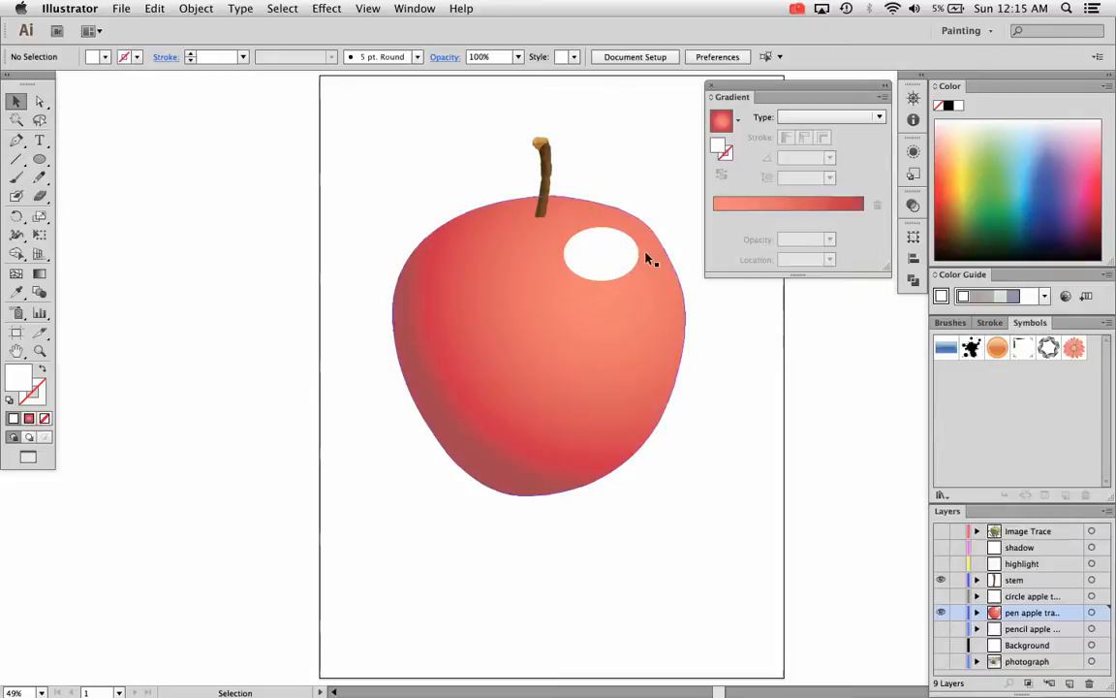
pyautogui.click(601, 254)
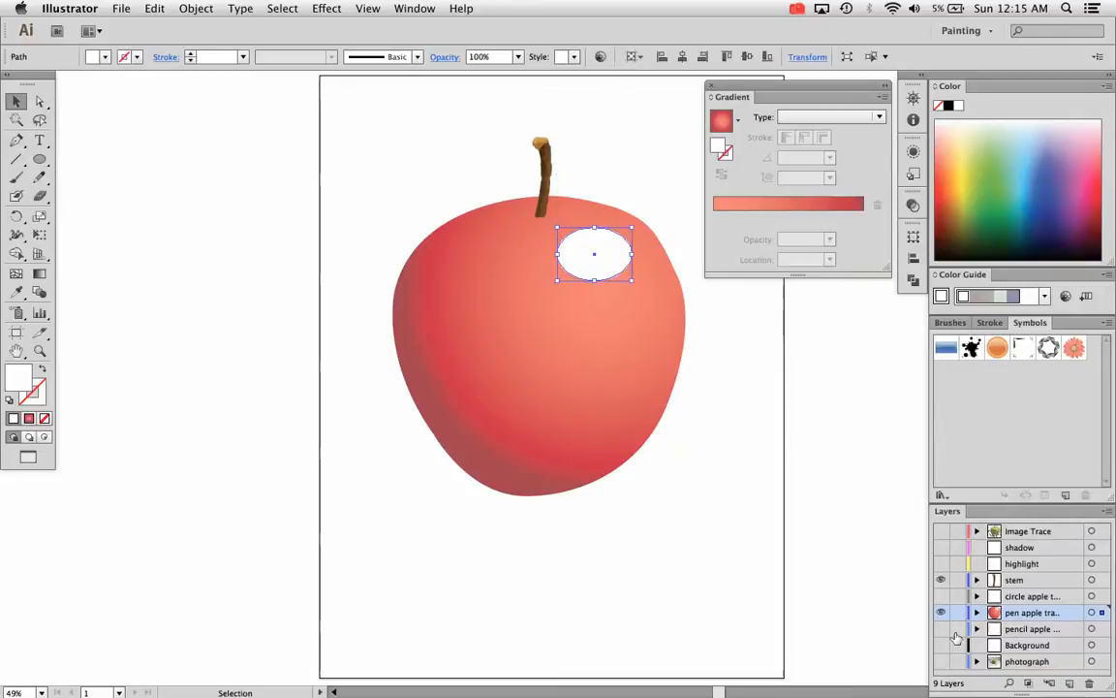
pyautogui.click(940, 612)
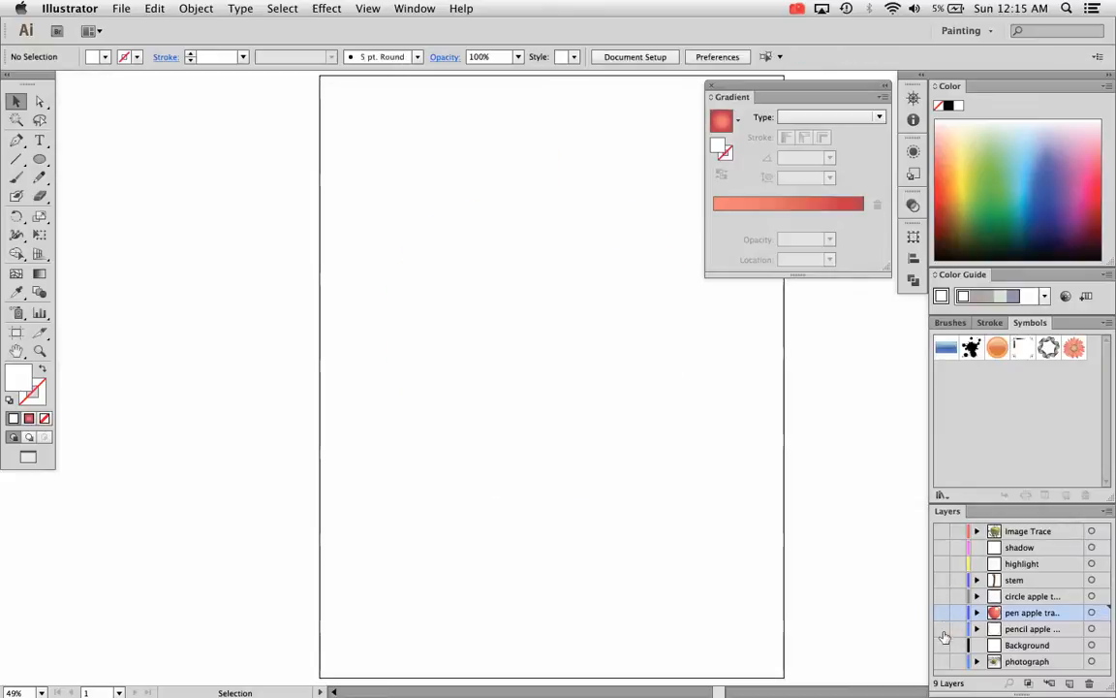
pyautogui.click(940, 661)
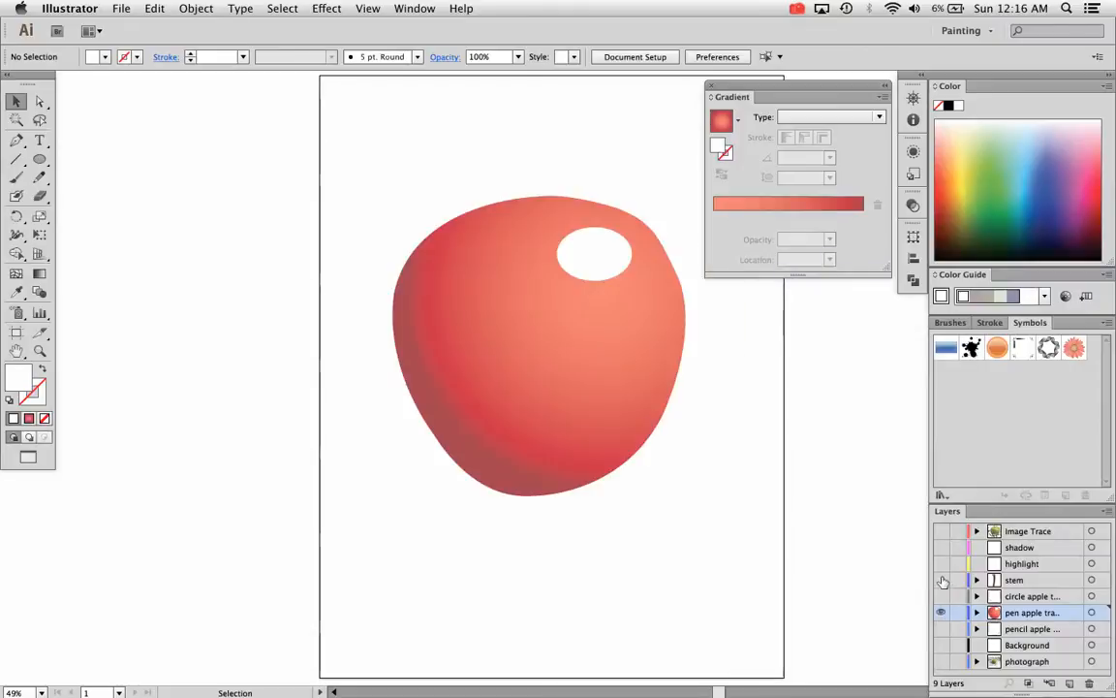
pyautogui.click(942, 579)
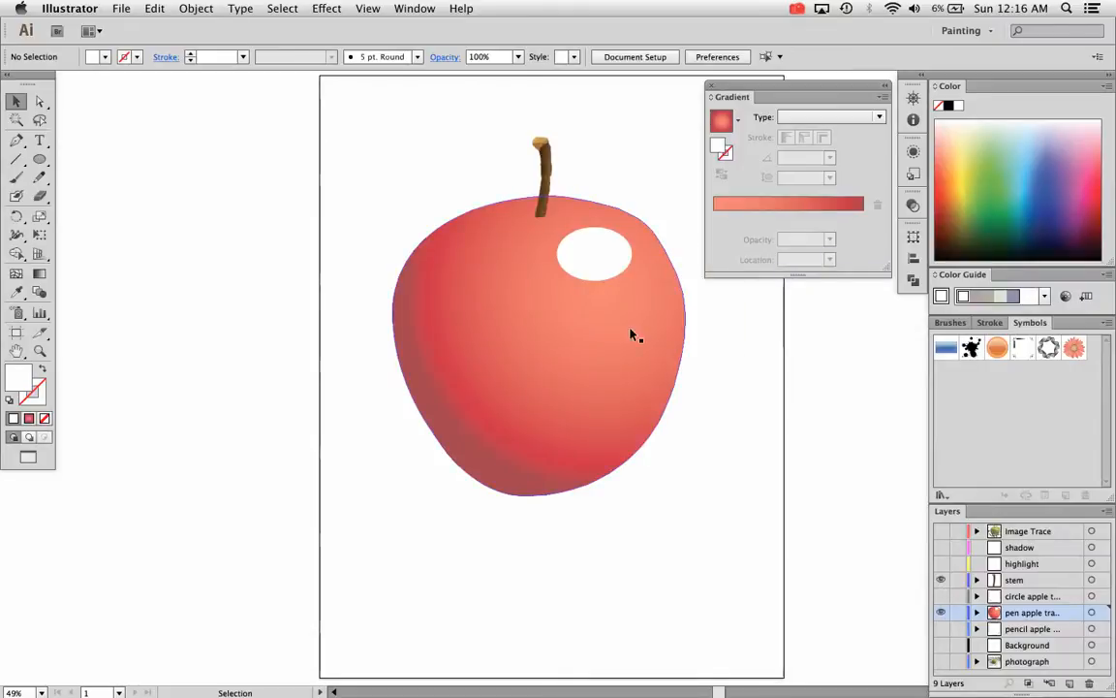
pyautogui.click(595, 254)
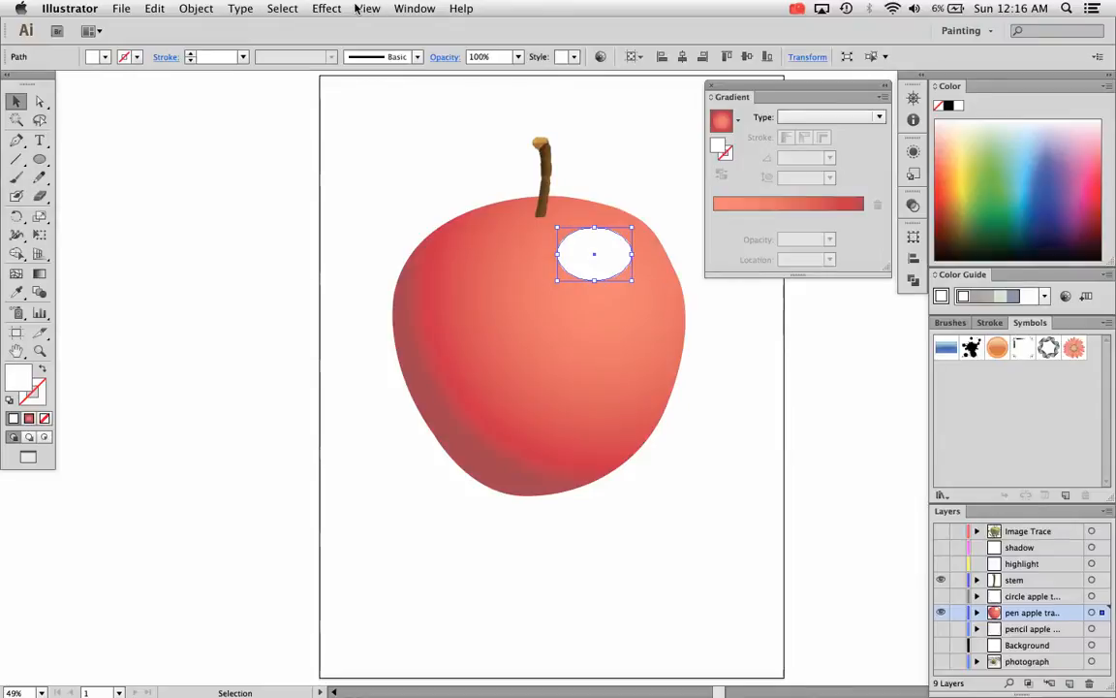
# - Feather the white oval, previewing 0.6 and 0.9 in before settling on a 1 in radius
pyautogui.click(326, 8)
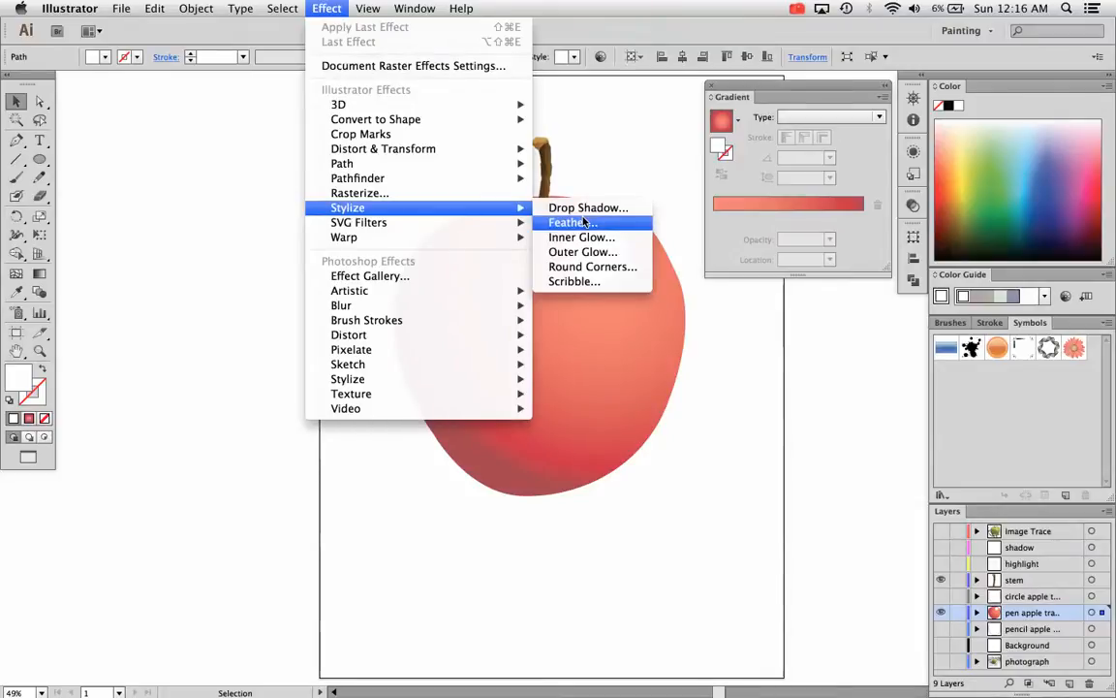
pyautogui.click(570, 221)
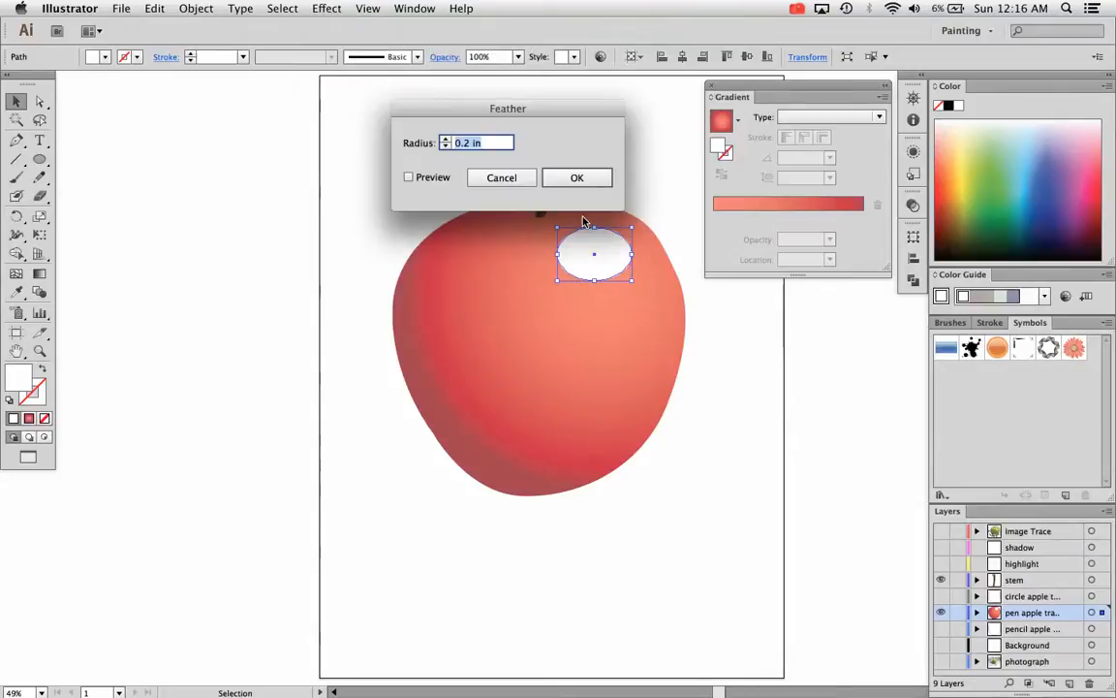
pyautogui.click(407, 176)
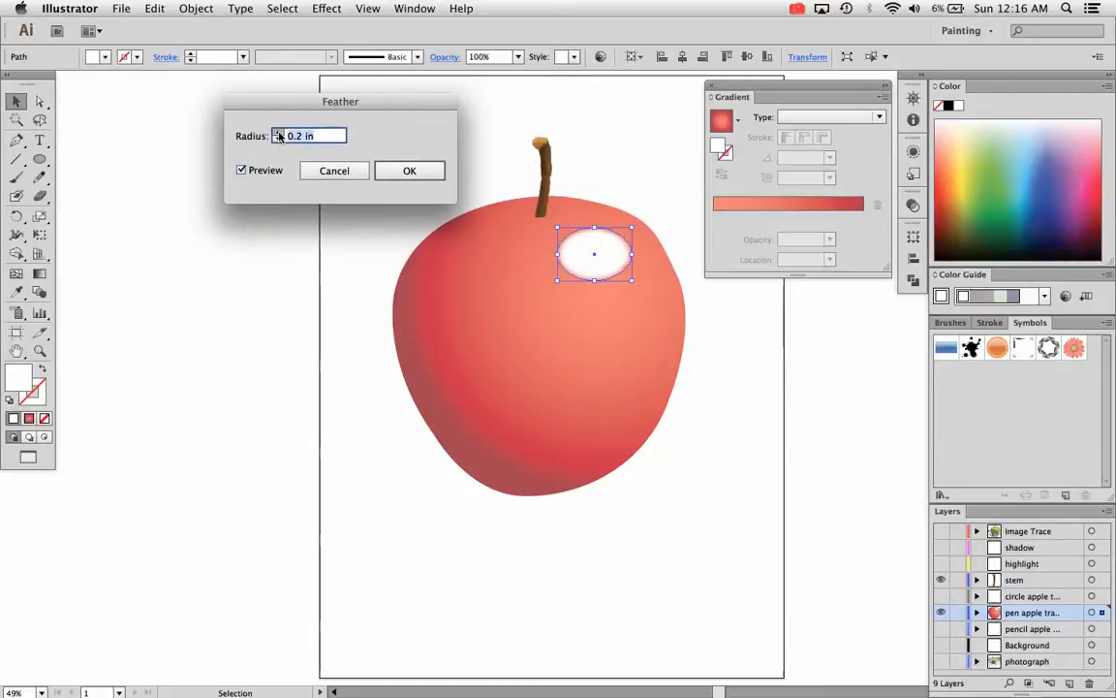
pyautogui.write('0.6 in')
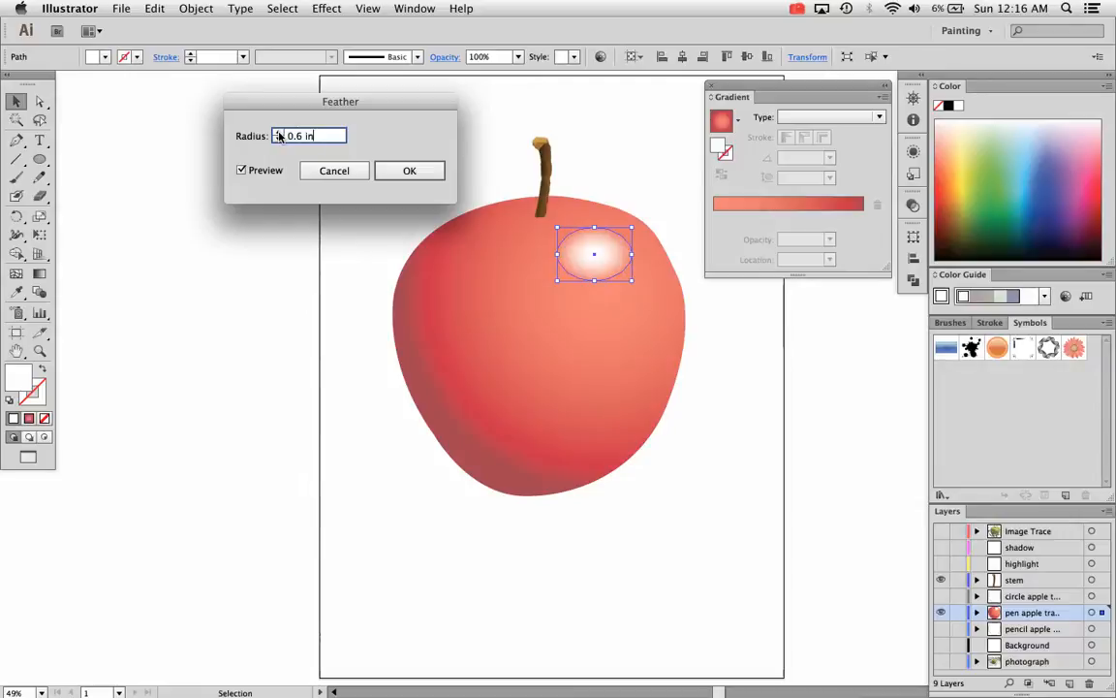
pyautogui.write('0.9 in')
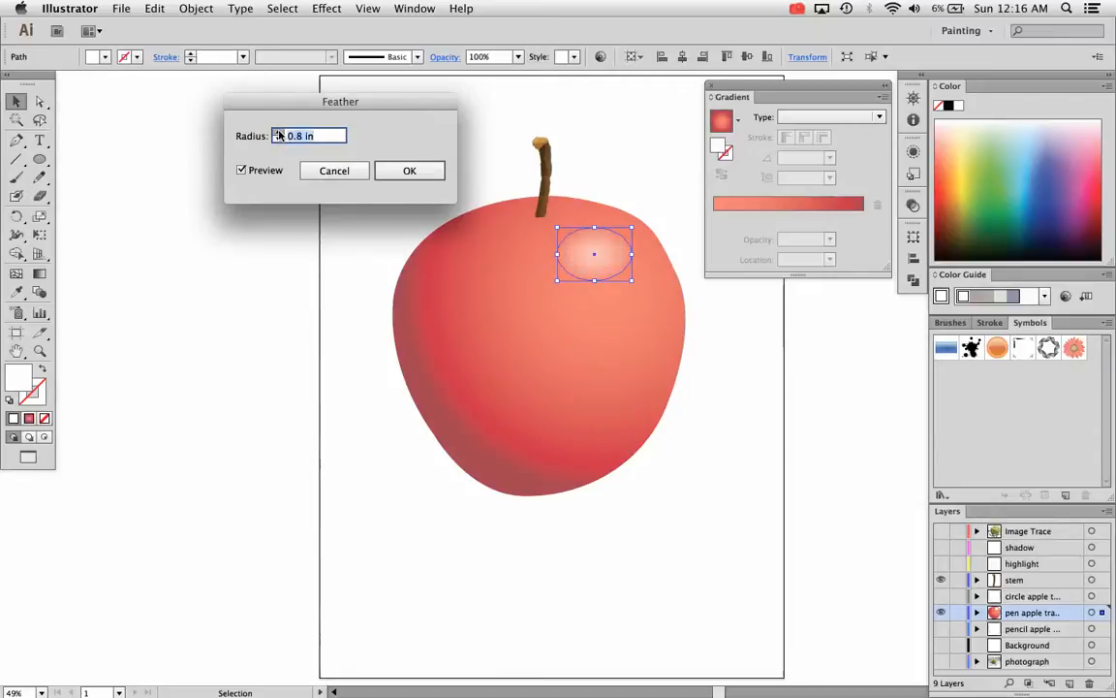
pyautogui.write('1 in')
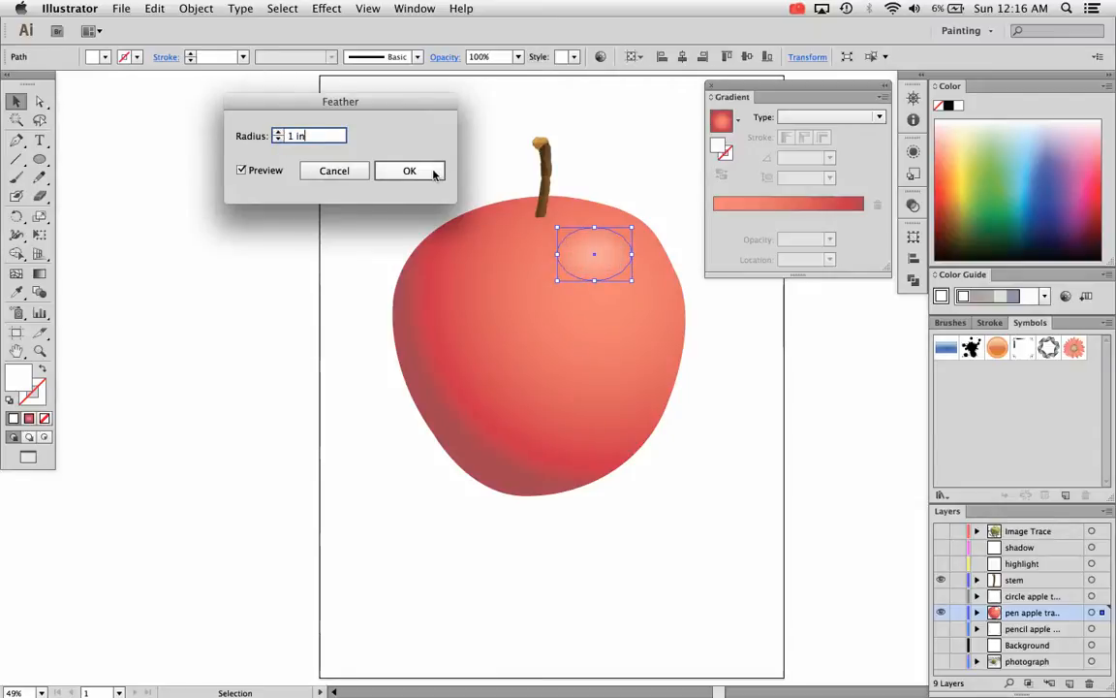
pyautogui.click(409, 170)
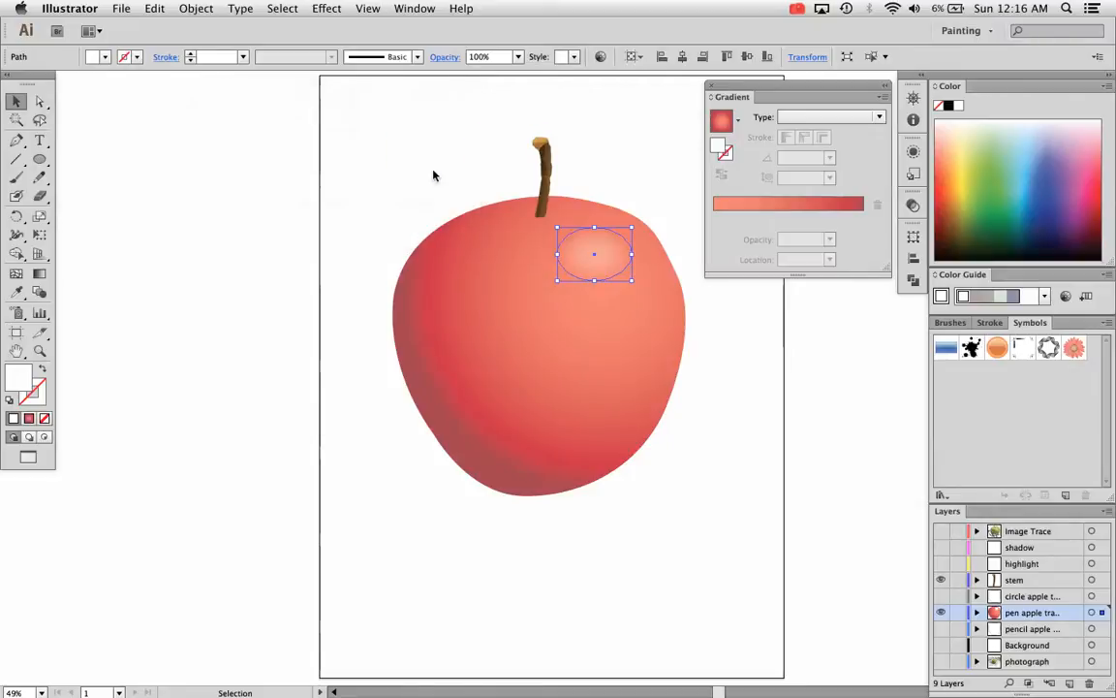
pyautogui.click(398, 175)
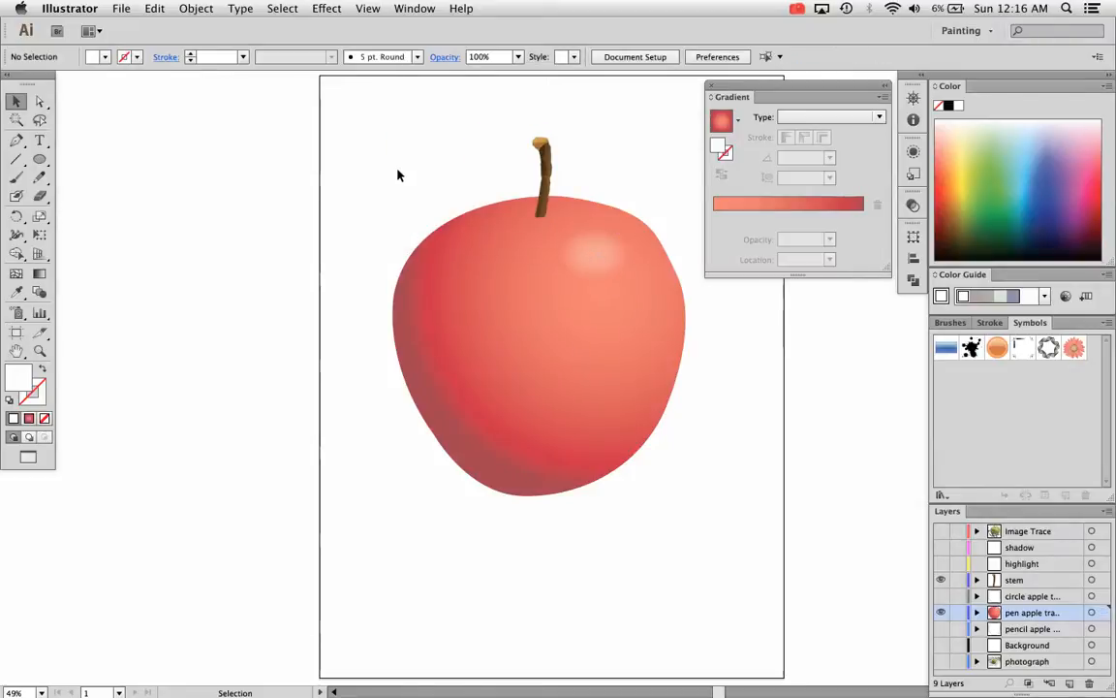
# - Reselect the highlight and bring up its Appearance attributes
pyautogui.click(595, 254)
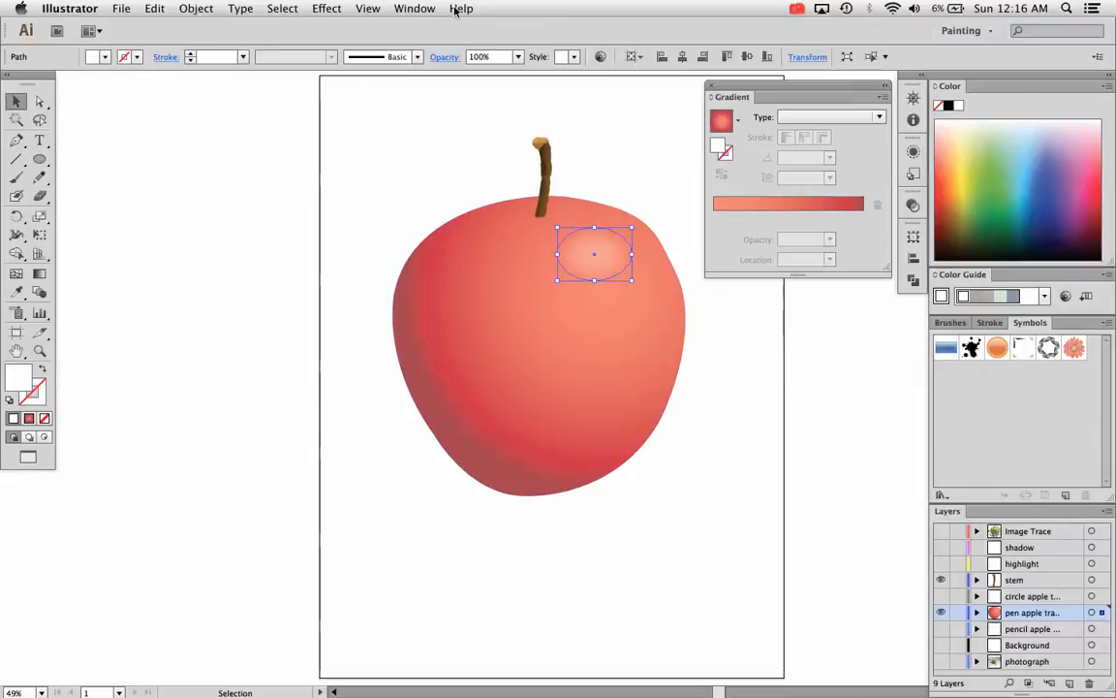
pyautogui.click(326, 8)
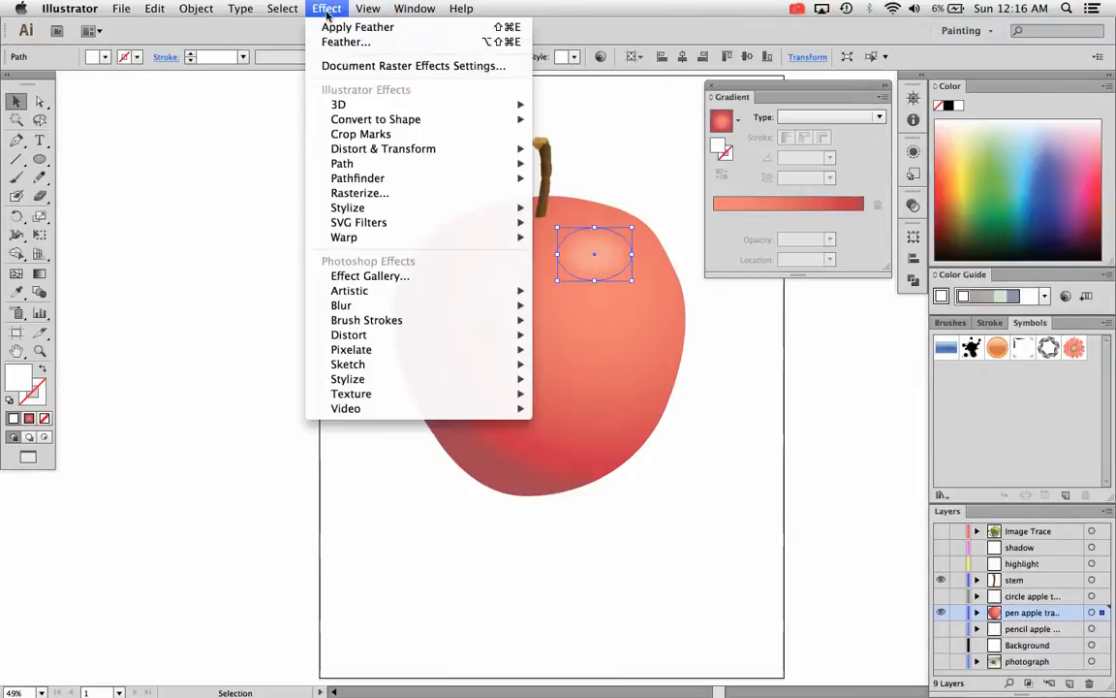
pyautogui.click(415, 8)
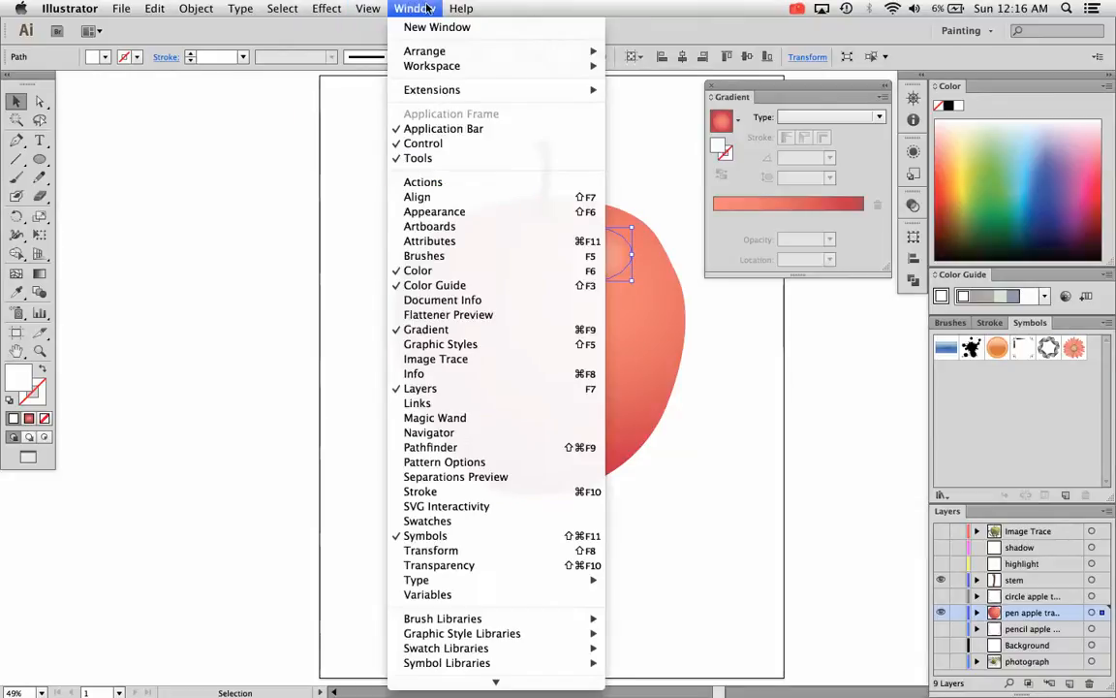
pyautogui.moveTo(434, 211)
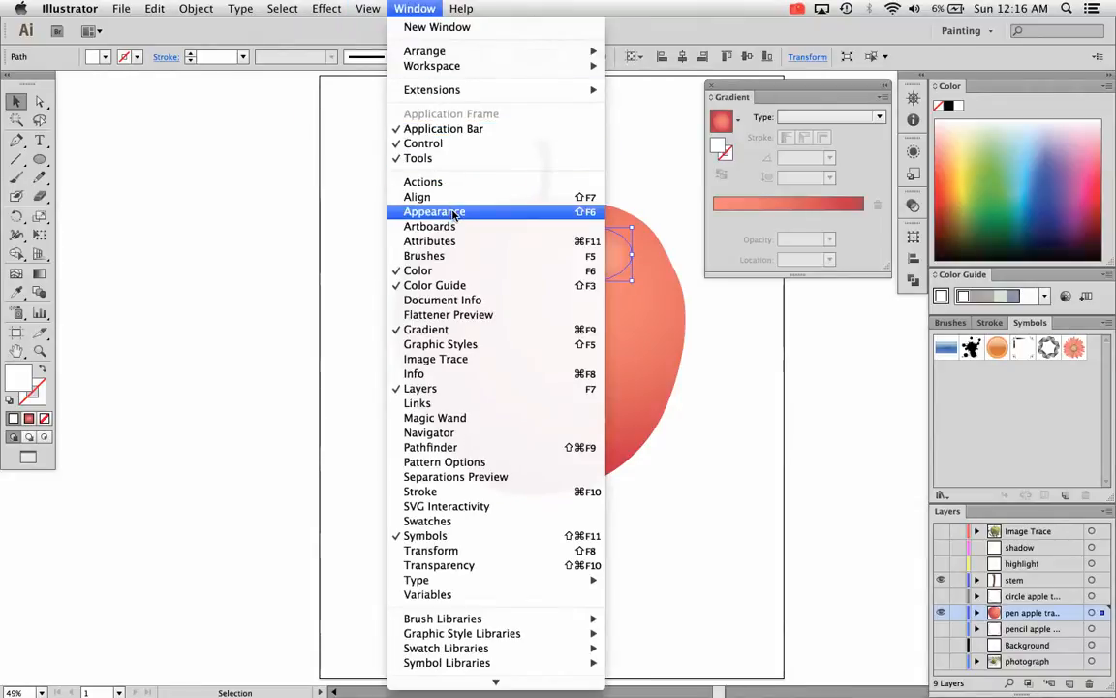
pyautogui.click(434, 212)
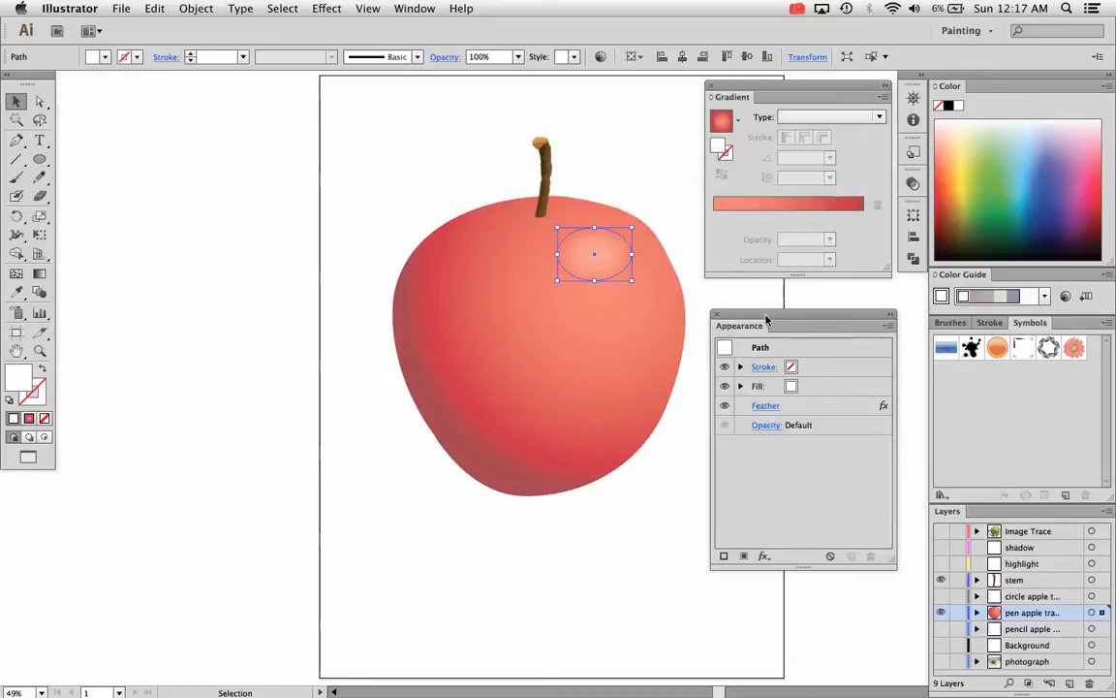
pyautogui.moveTo(765, 405)
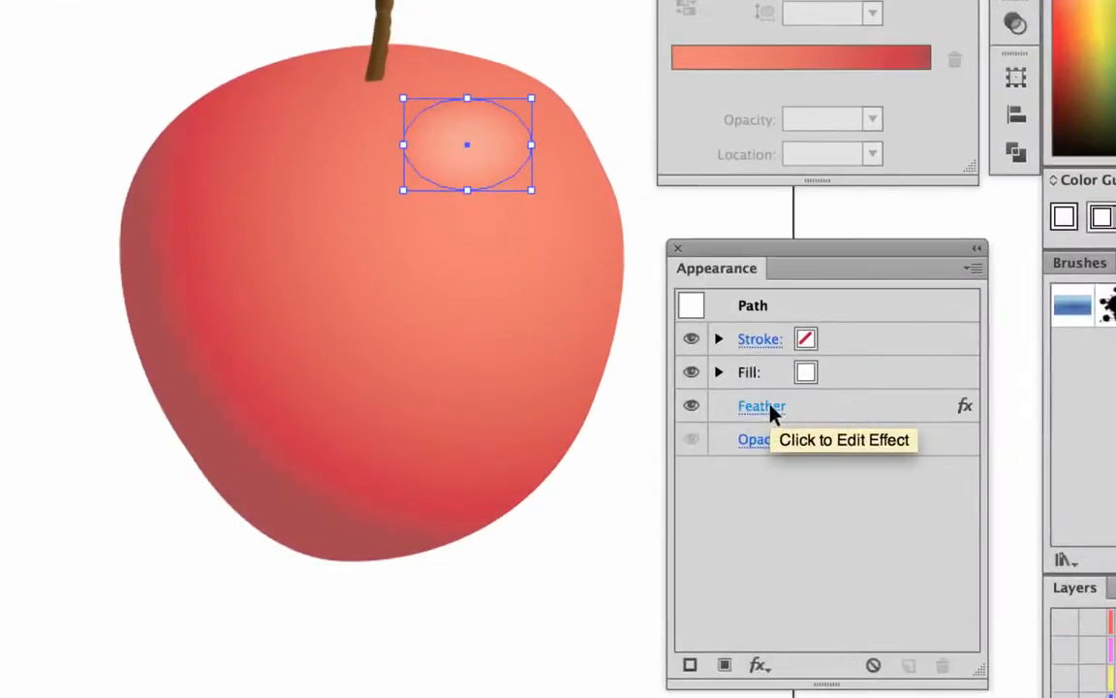
# - Re-edit the highlight's Feather, raising the radius from 1.1 in to 1.3 in
pyautogui.click(762, 407)
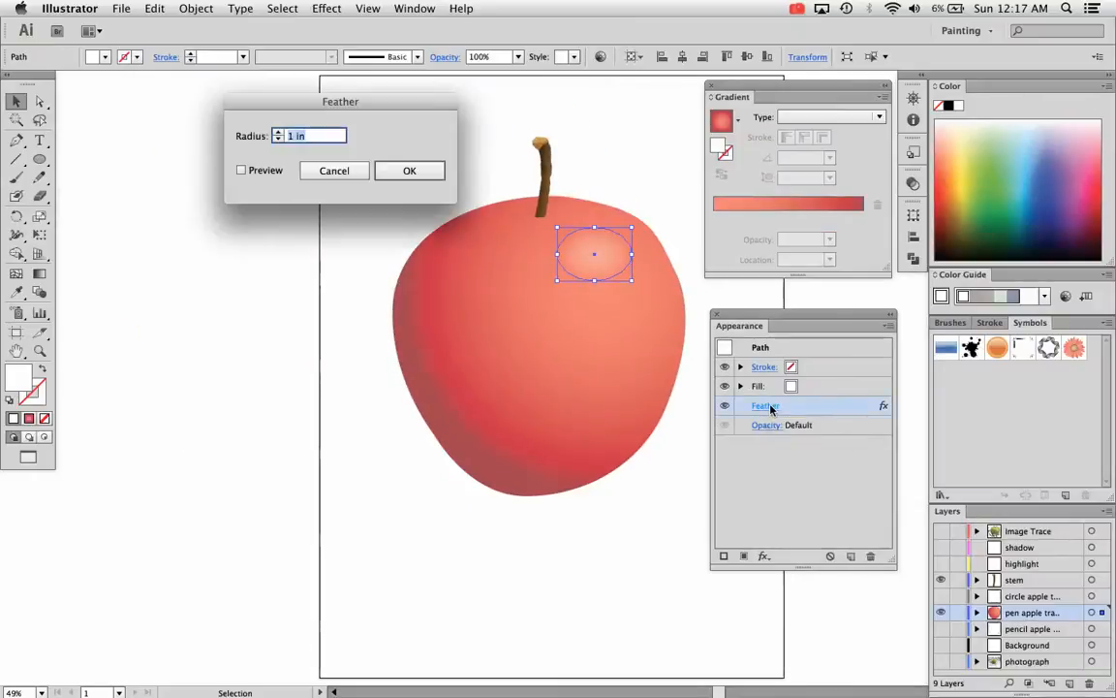
pyautogui.write('1.1 in')
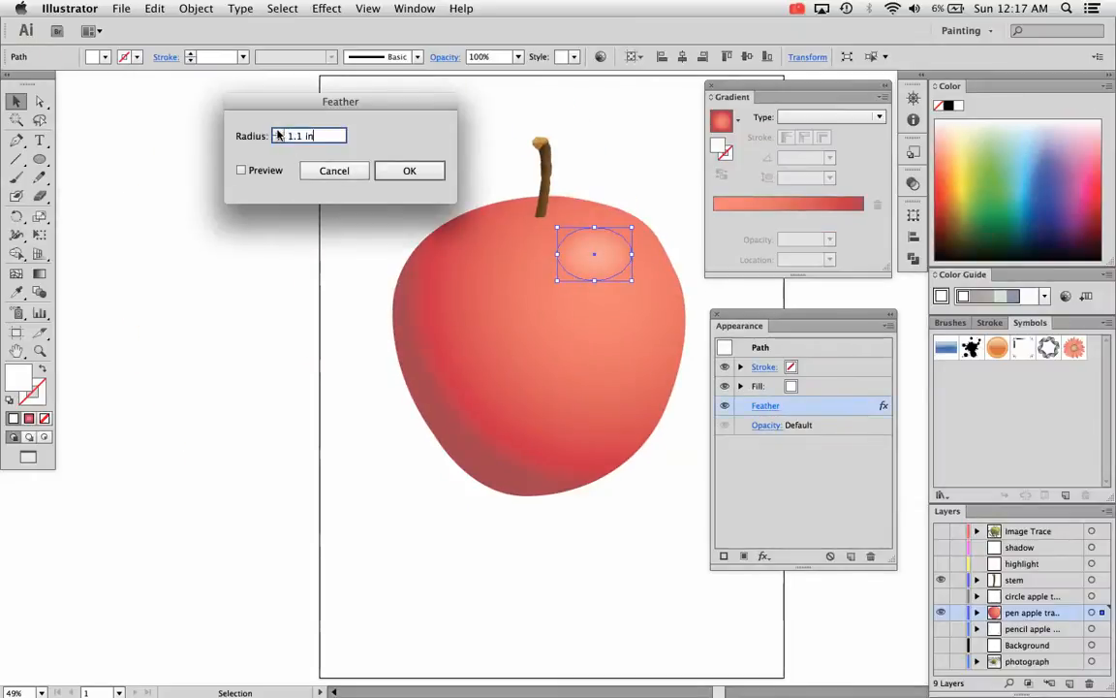
pyautogui.write('1.3 in')
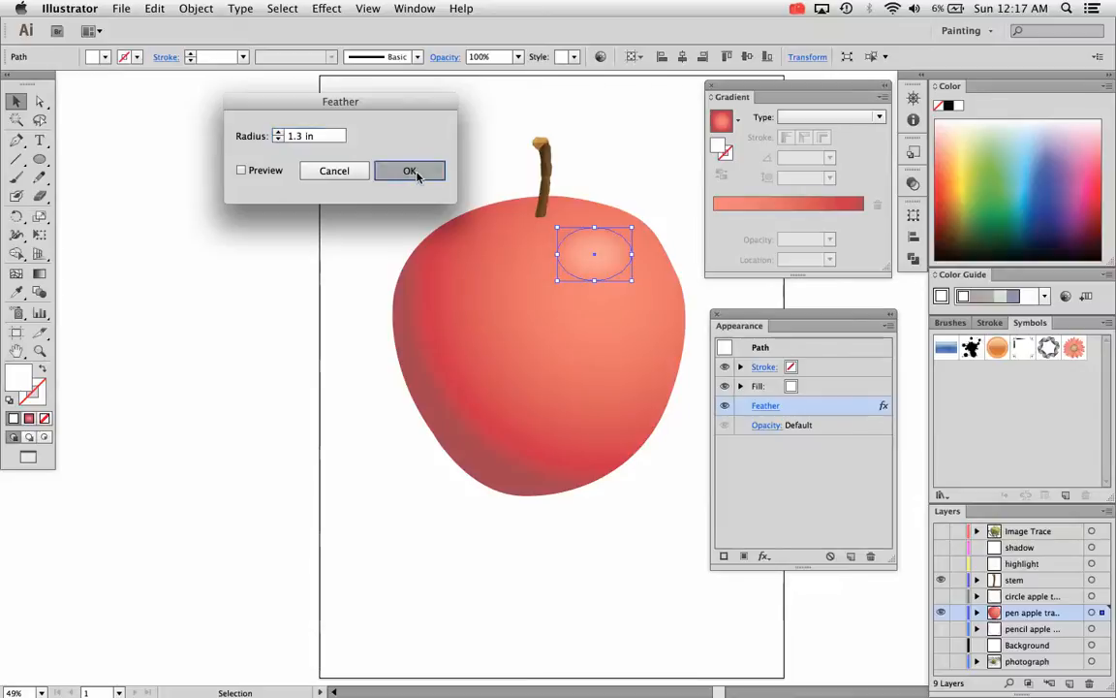
pyautogui.click(408, 170)
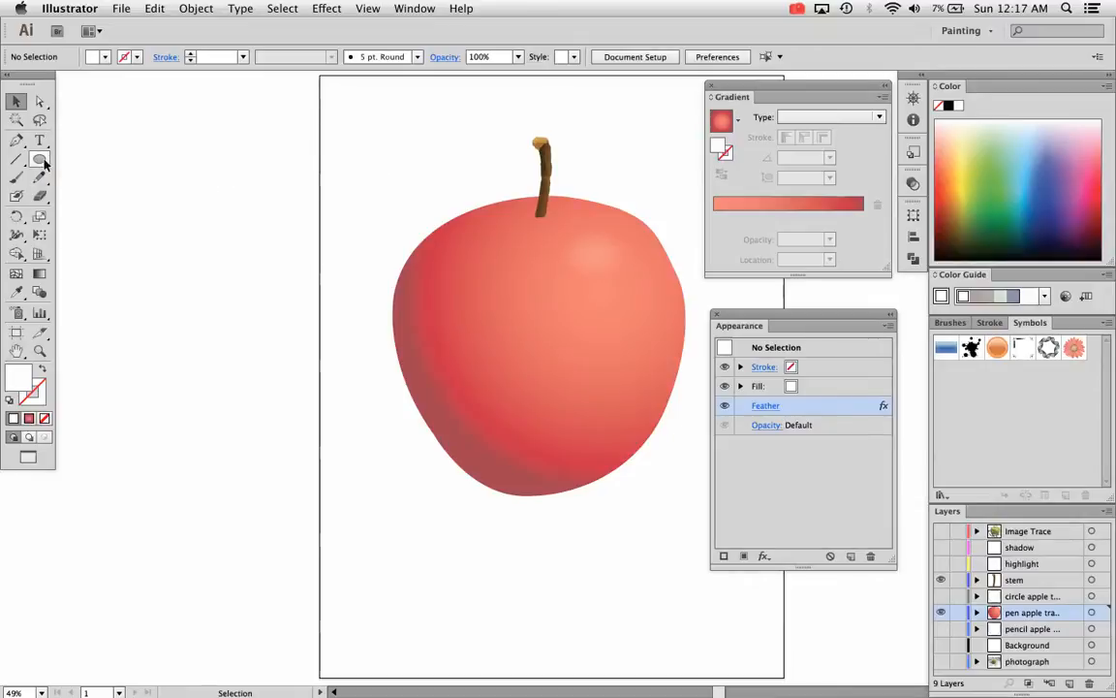
# - Pencil a crescent along the apple's lower left and fill it dark maroon
pyautogui.click(39, 159)
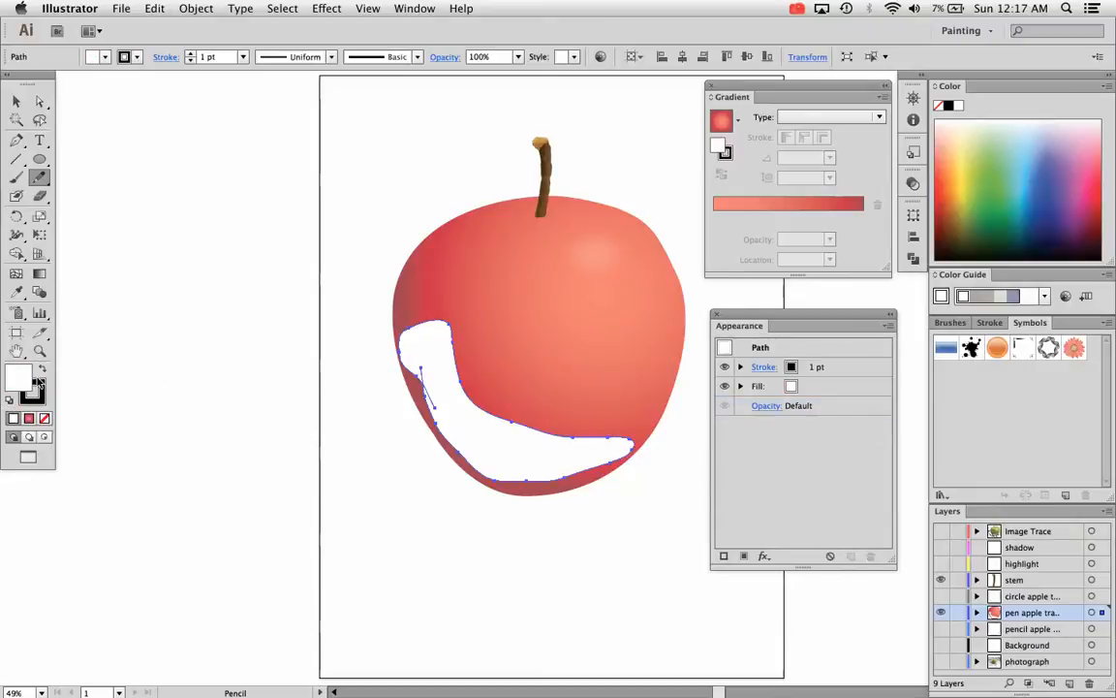
pyautogui.click(18, 376)
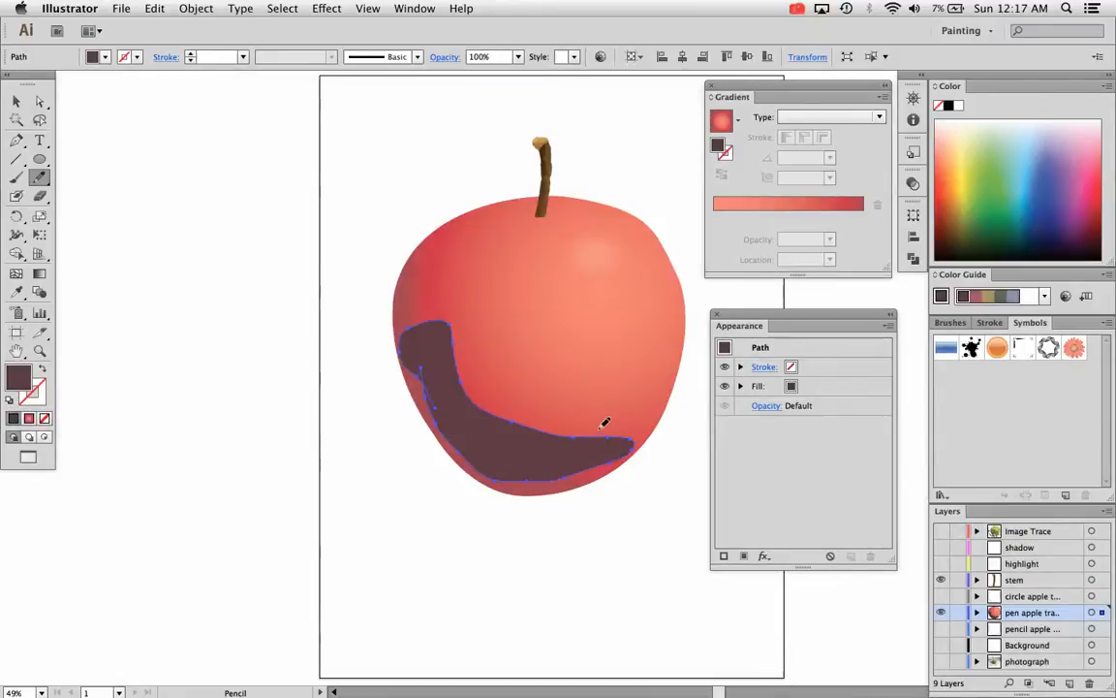
# - Apply a previewed 1.2 in Feather to the dark crescent so it blends as a soft shadow
pyautogui.click(325, 7)
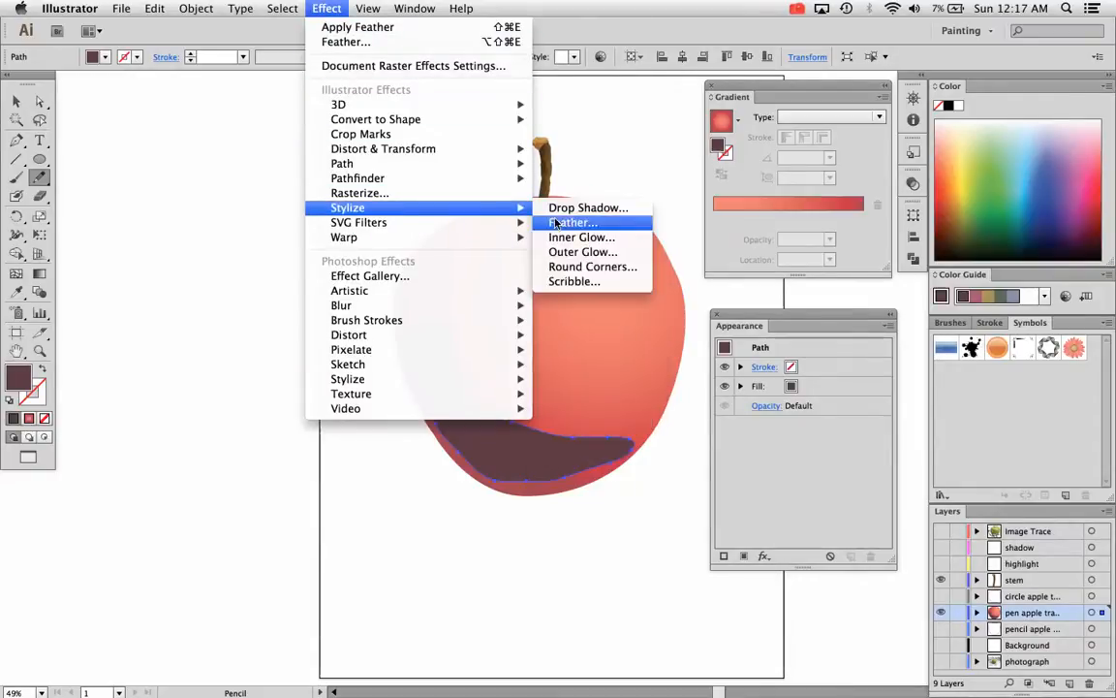
pyautogui.click(574, 221)
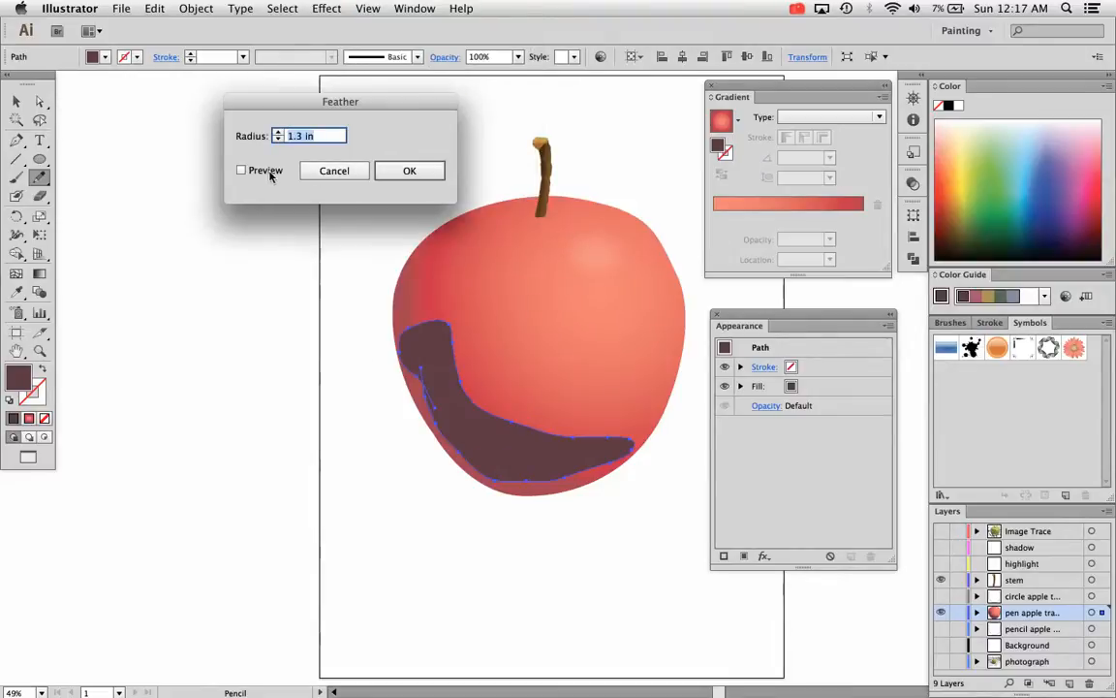
pyautogui.click(241, 170)
pyautogui.write('1.2')
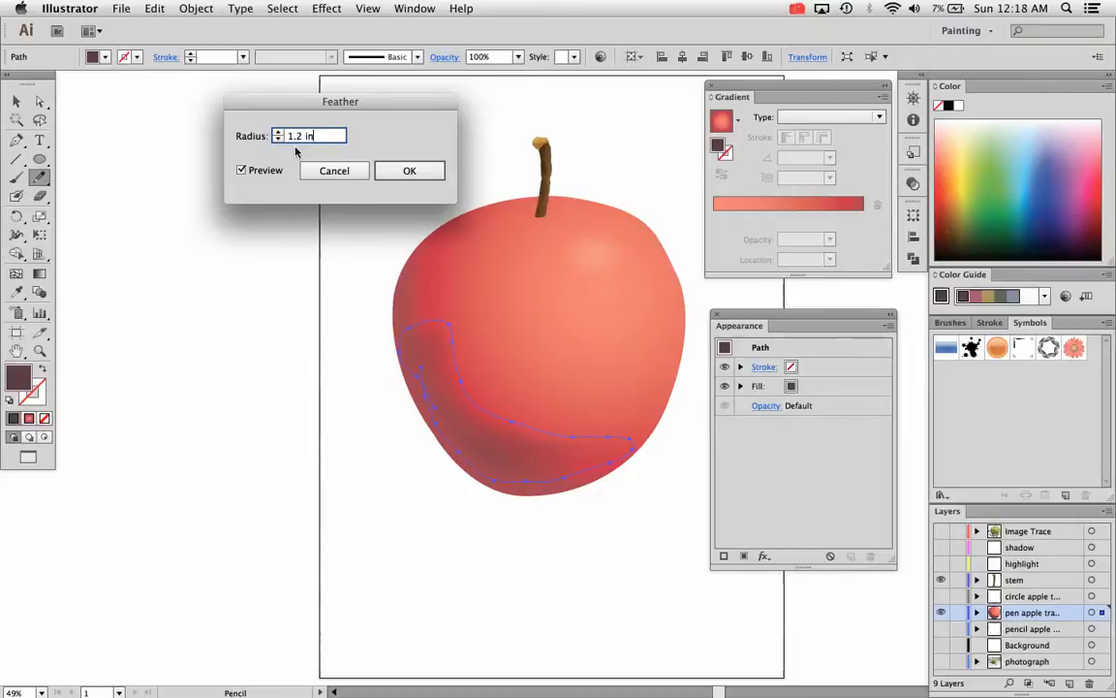
pyautogui.click(409, 171)
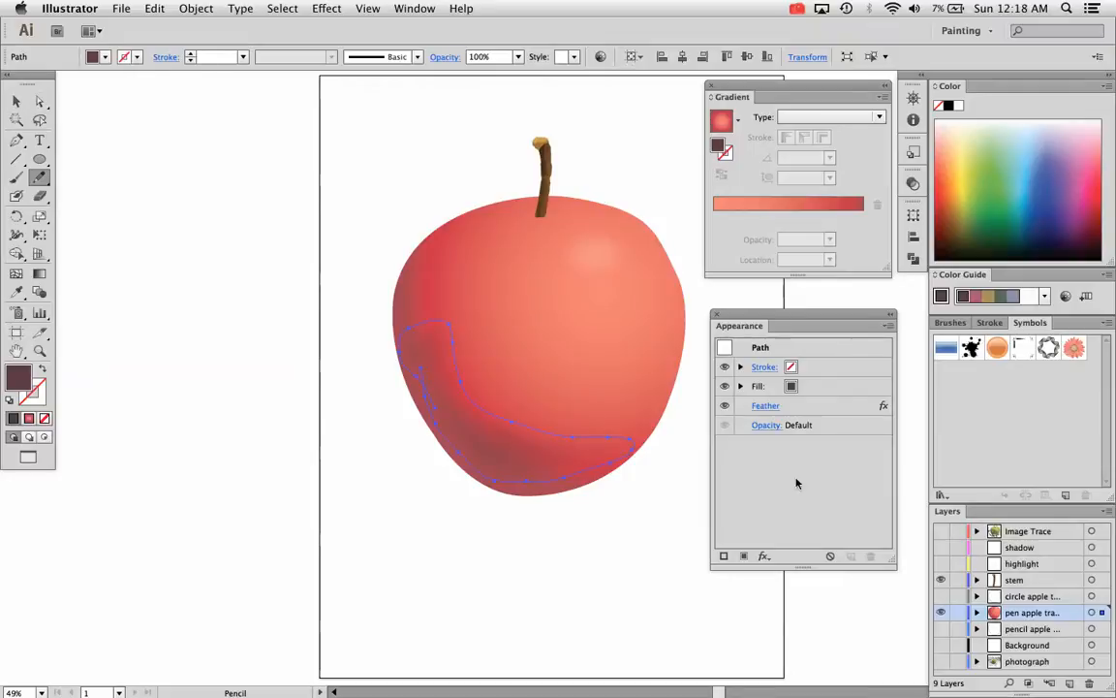
pyautogui.click(725, 405)
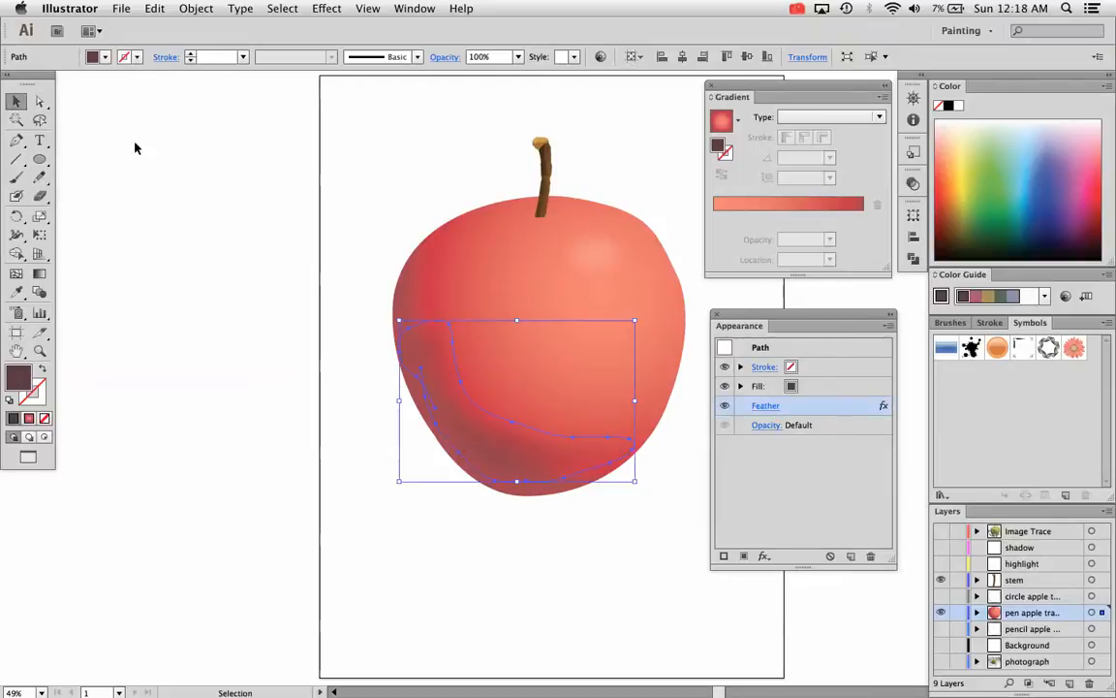
pyautogui.click(213, 179)
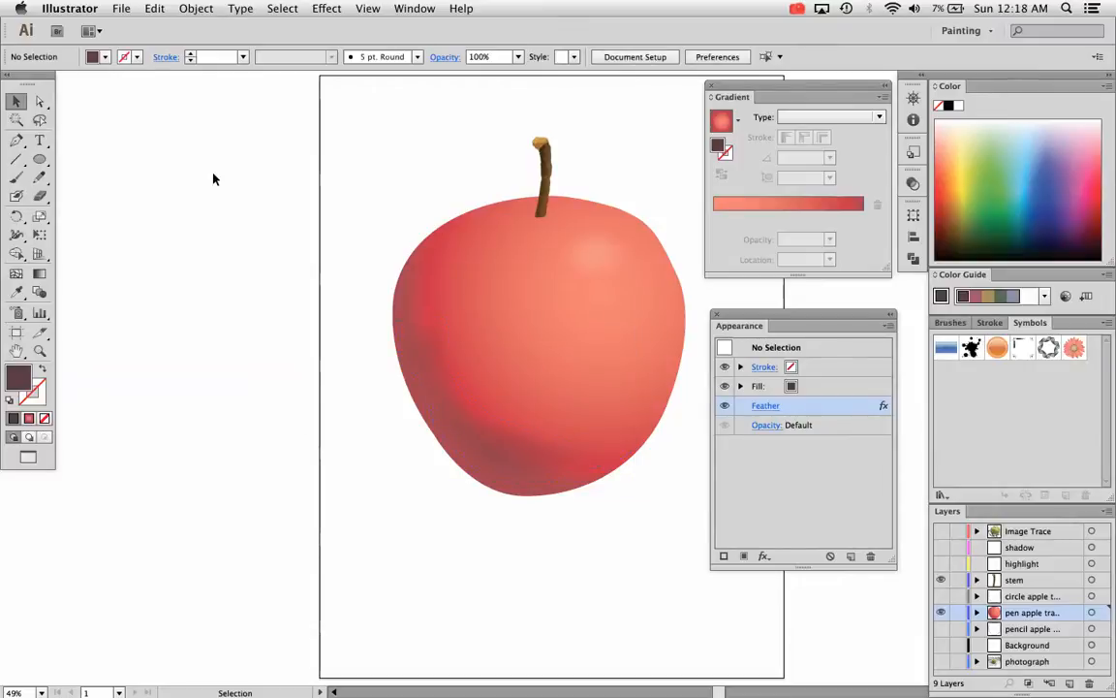
# - Copy the top highlight ellipse via the Edit menu
pyautogui.click(593, 254)
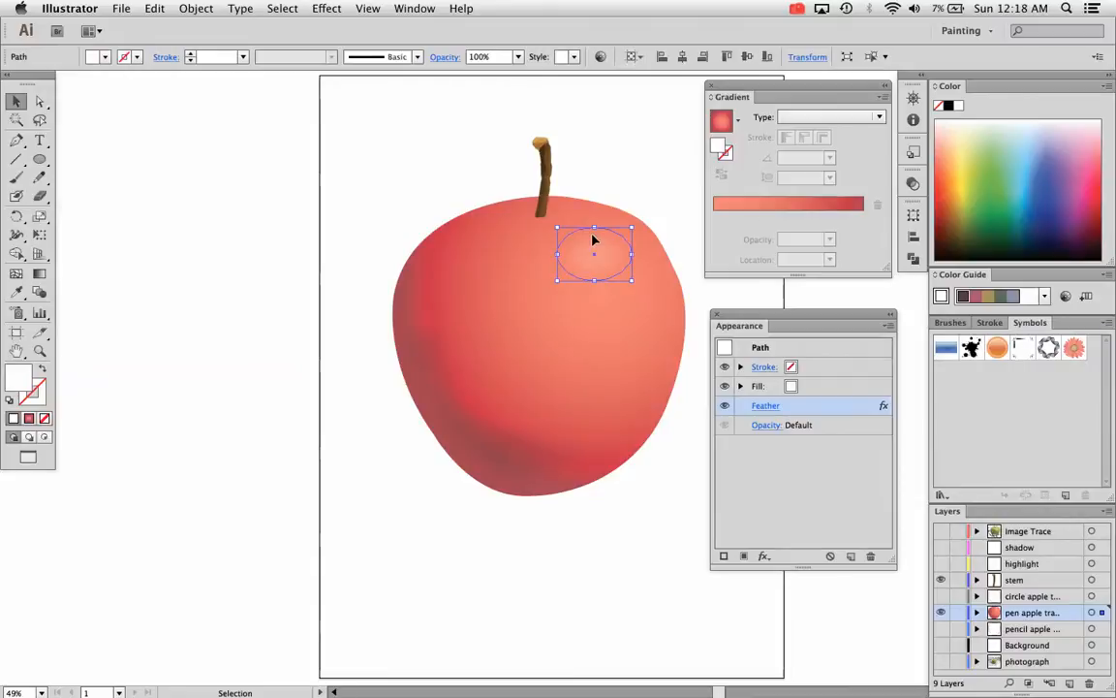
pyautogui.click(156, 8)
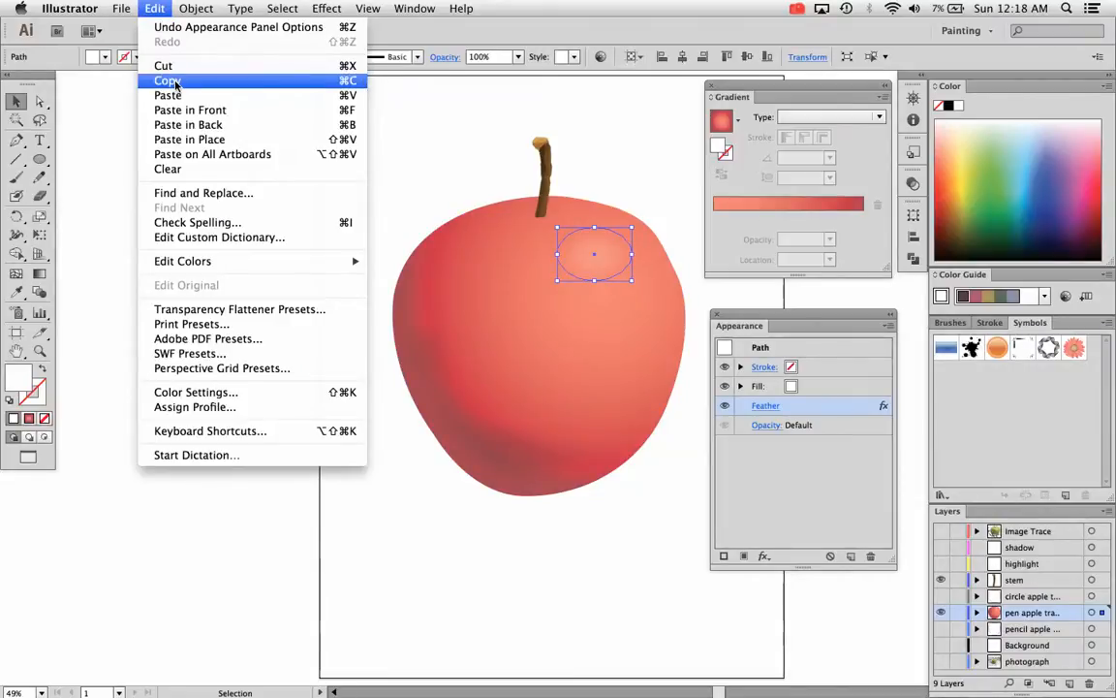
pyautogui.click(167, 81)
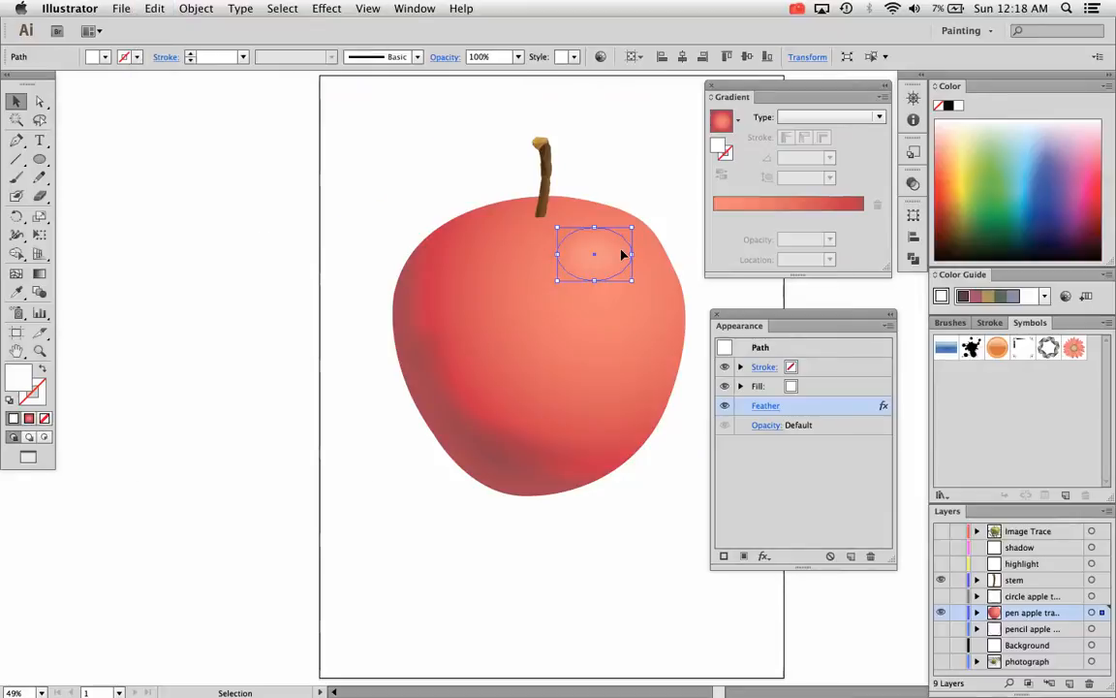
pyautogui.click(155, 8)
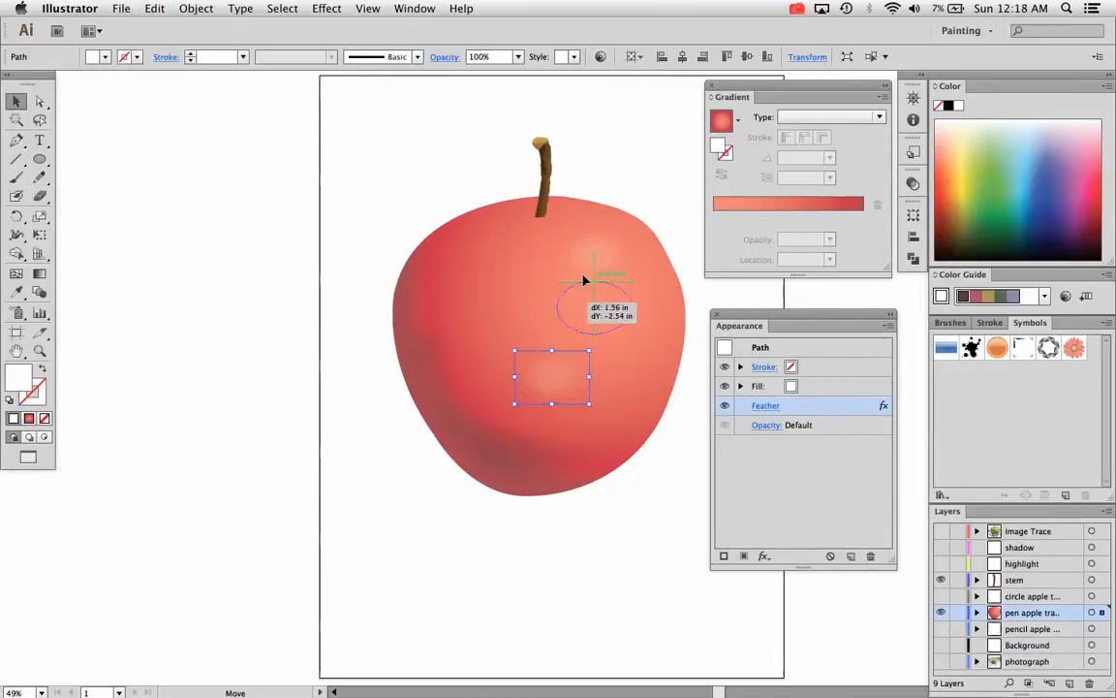
pyautogui.click(648, 207)
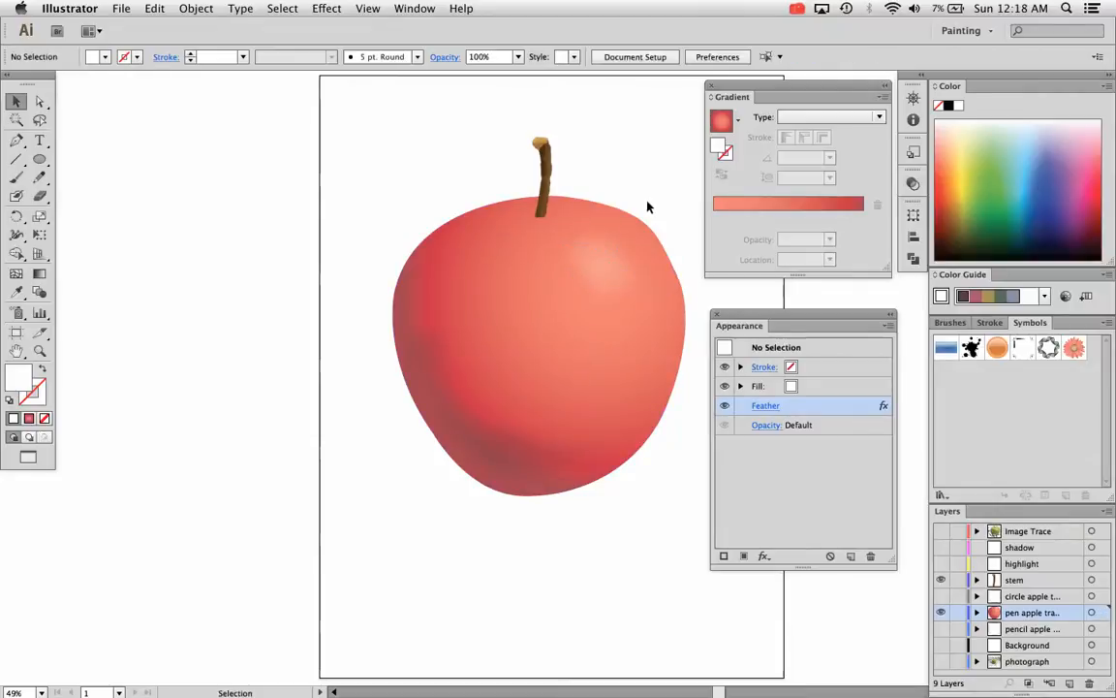
# - Option-drag a duplicate highlight and position it on the apple's upper right
pyautogui.click(609, 267)
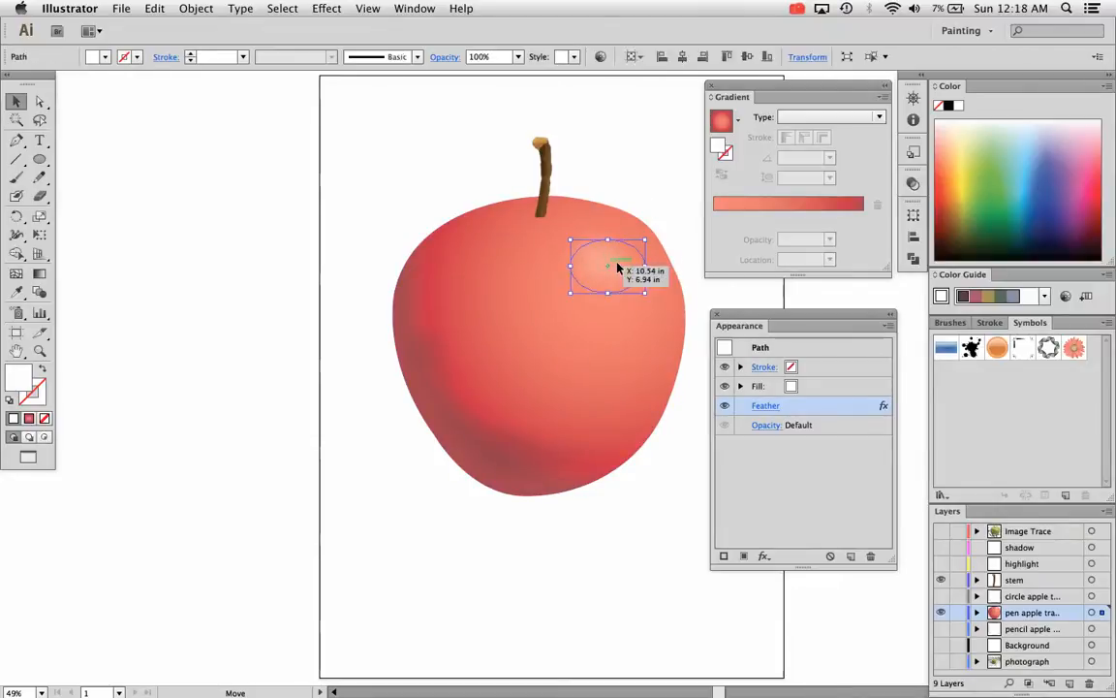
pyautogui.moveTo(609, 268); pyautogui.dragTo(581, 268)
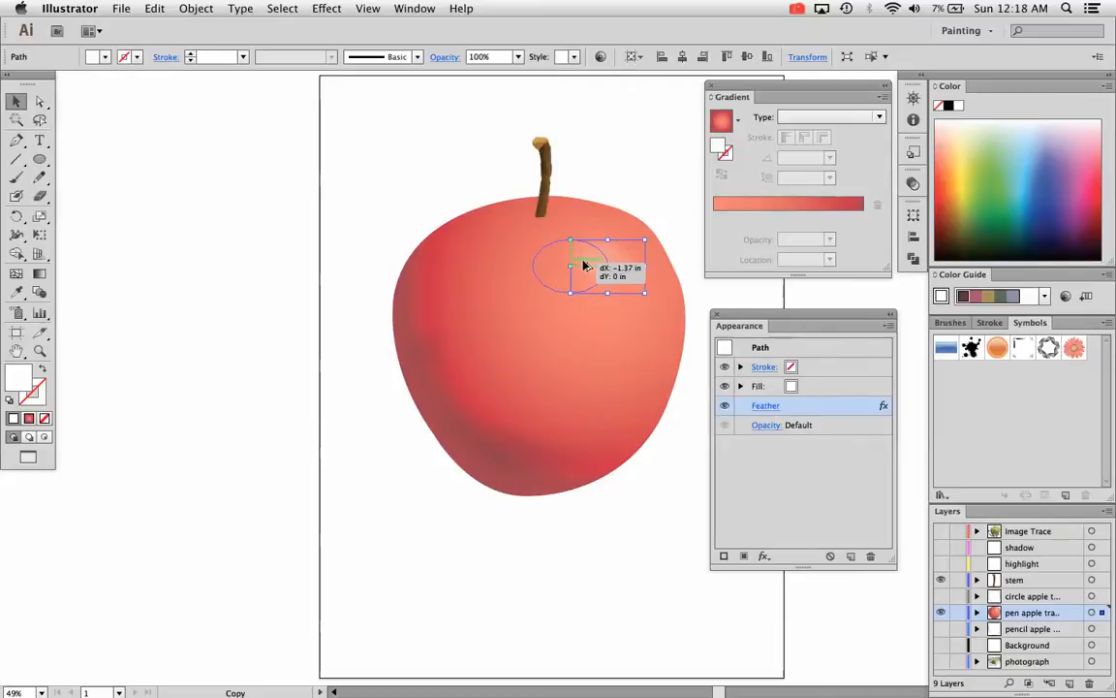
pyautogui.moveTo(585, 268); pyautogui.dragTo(636, 295)
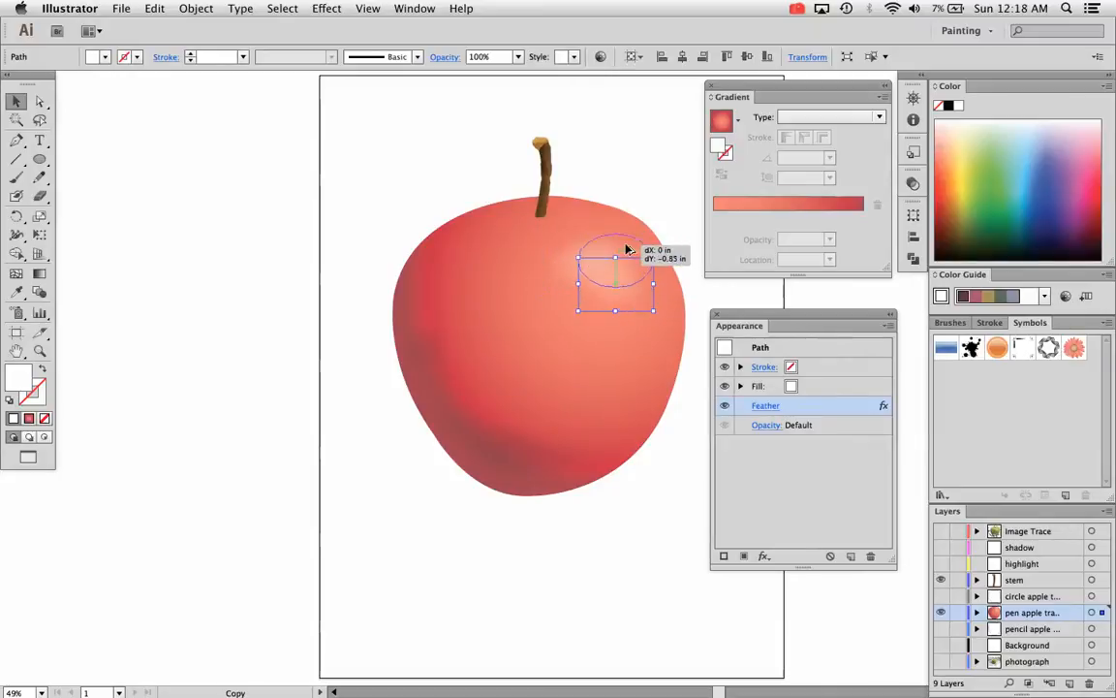
pyautogui.moveTo(616, 275); pyautogui.dragTo(597, 244)
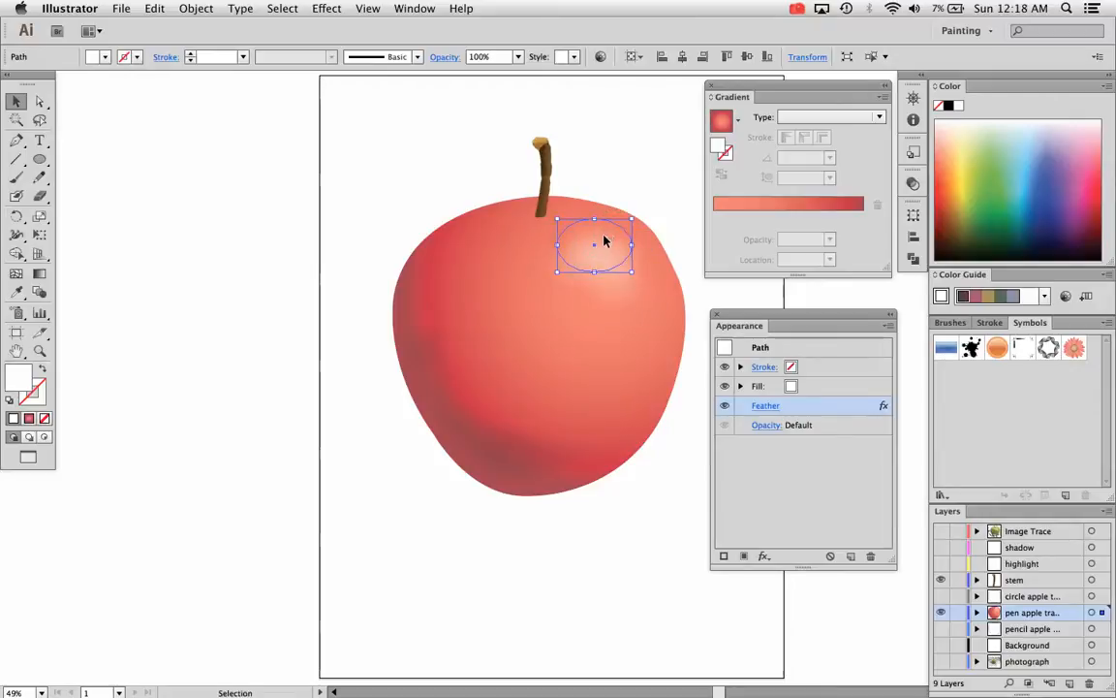
pyautogui.moveTo(597, 242); pyautogui.dragTo(569, 268)
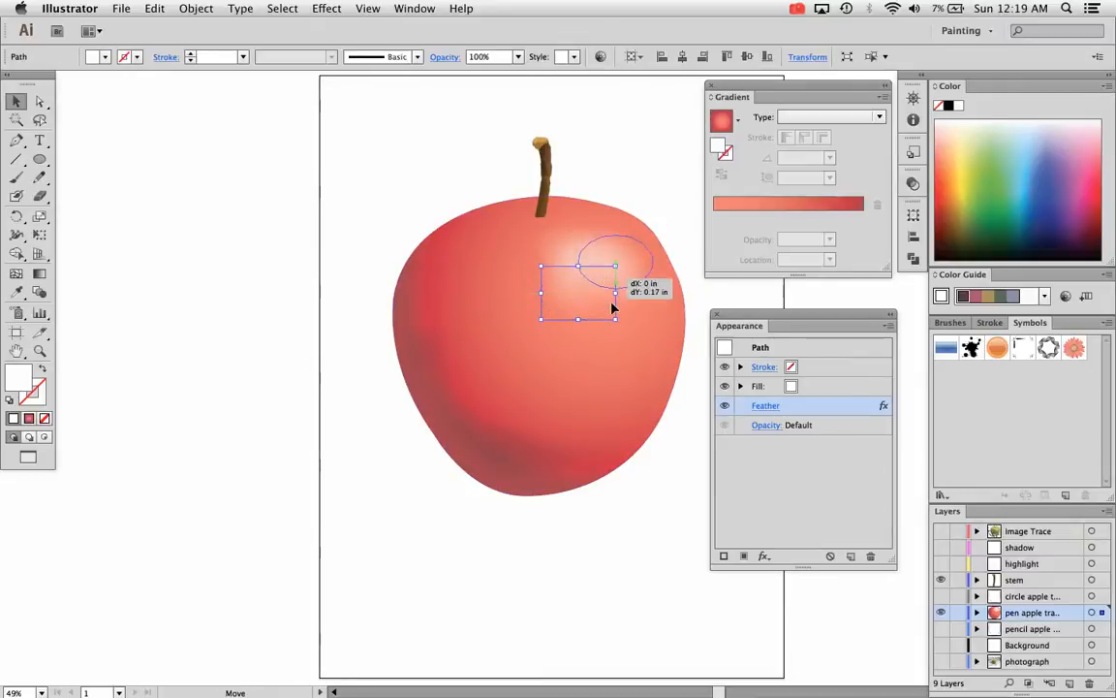
# - Deselect to view the finished apple with its highlights and shadow
pyautogui.click(407, 155)
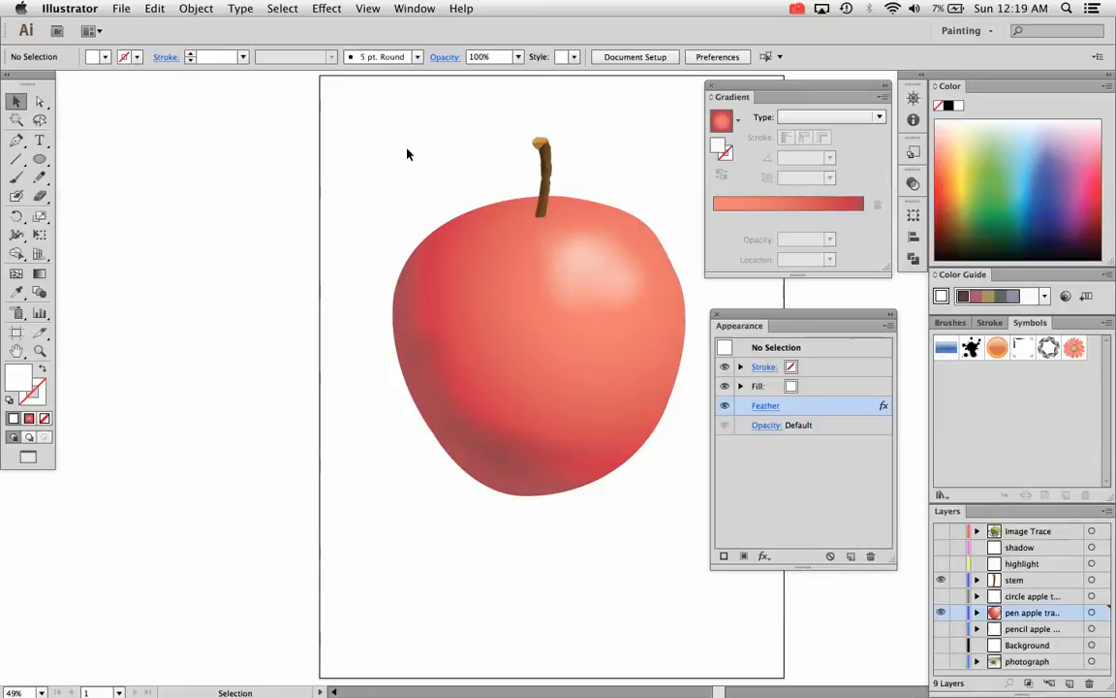
pyautogui.moveTo(706, 167)
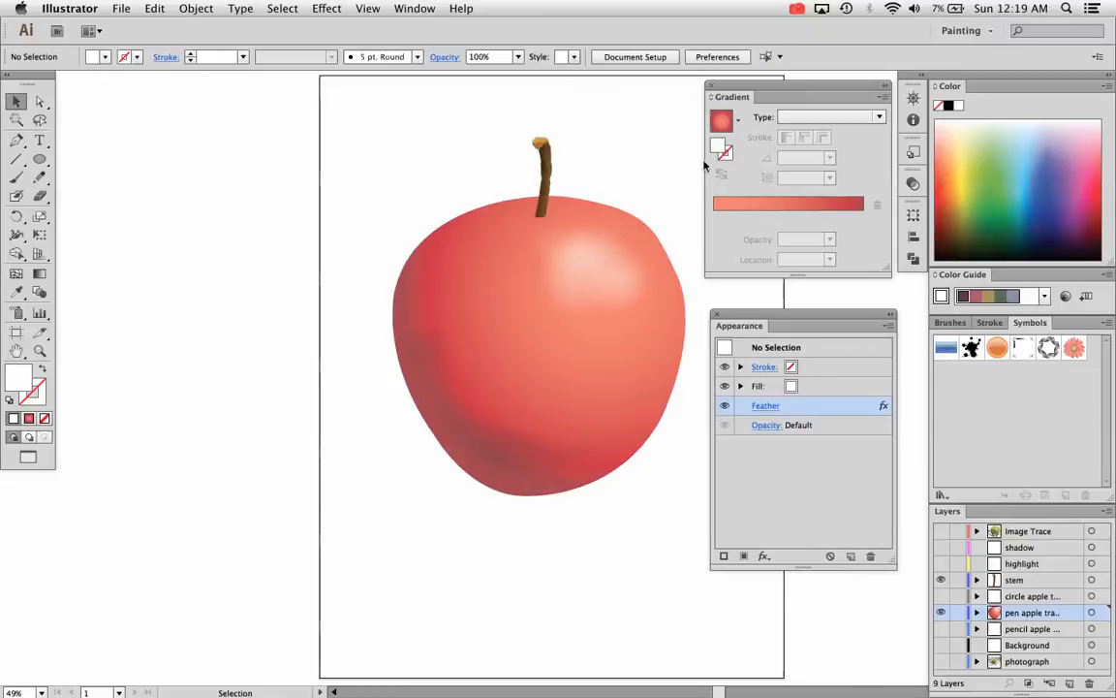